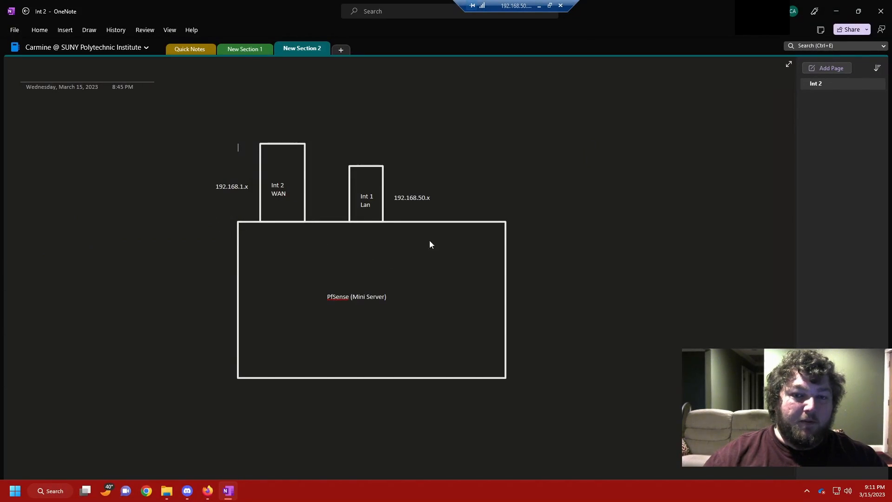
mouse_move(326, 311)
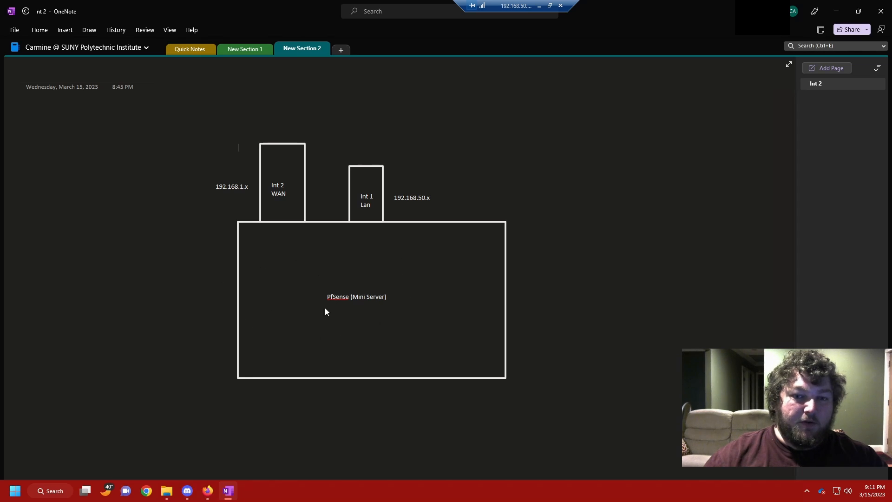
mouse_move(333, 289)
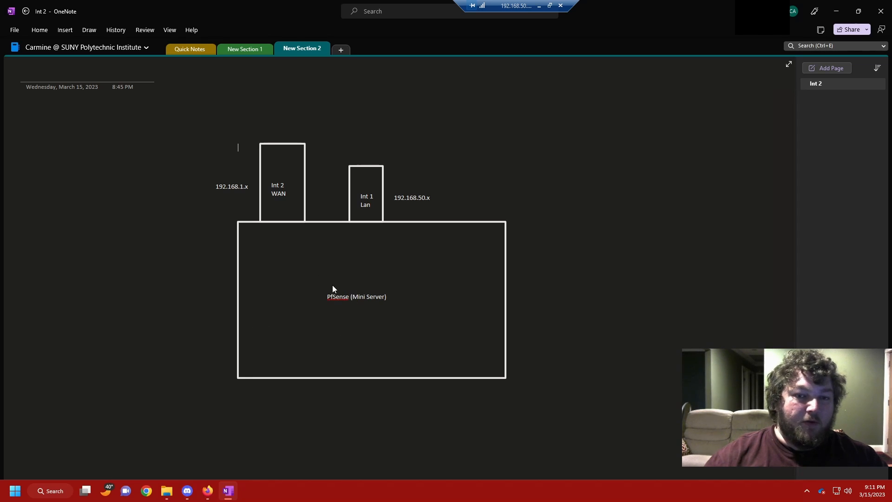
mouse_move(336, 288)
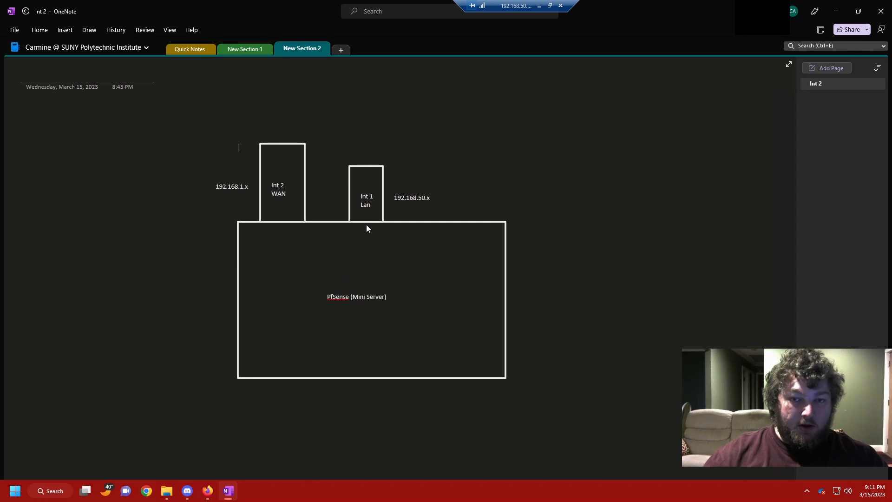
mouse_move(365, 205)
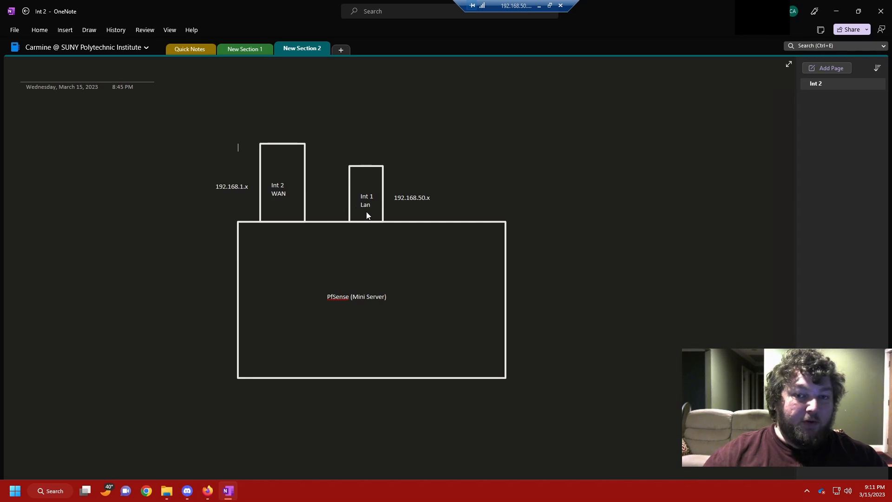
mouse_move(279, 198)
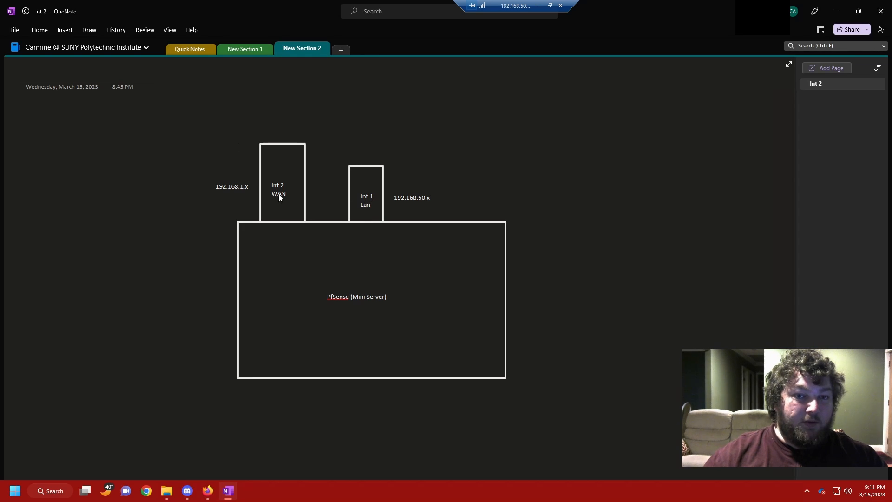
mouse_move(279, 193)
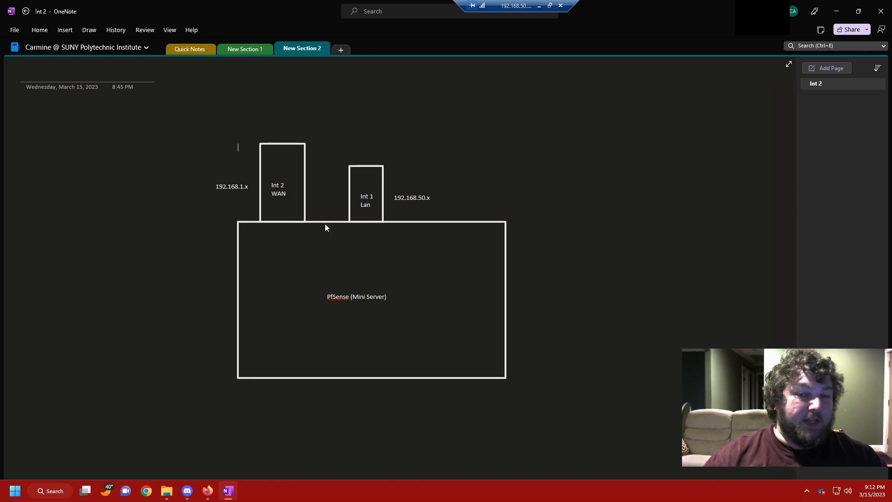
mouse_move(362, 214)
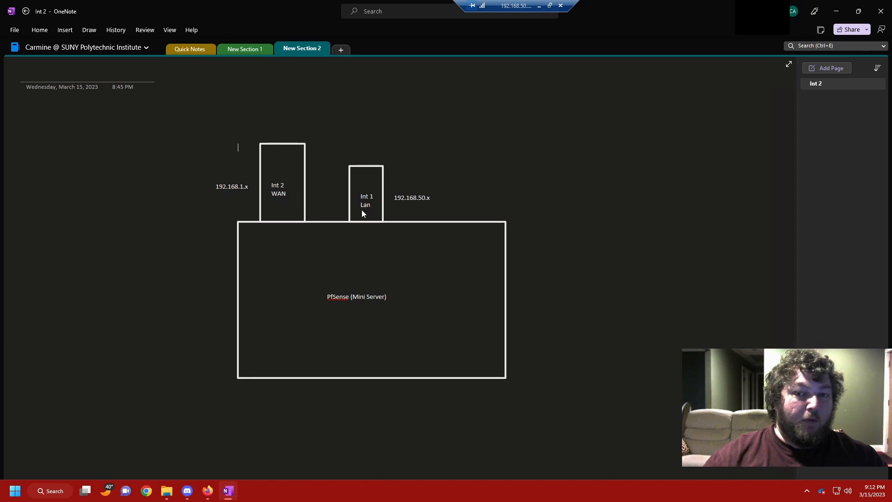
mouse_move(355, 286)
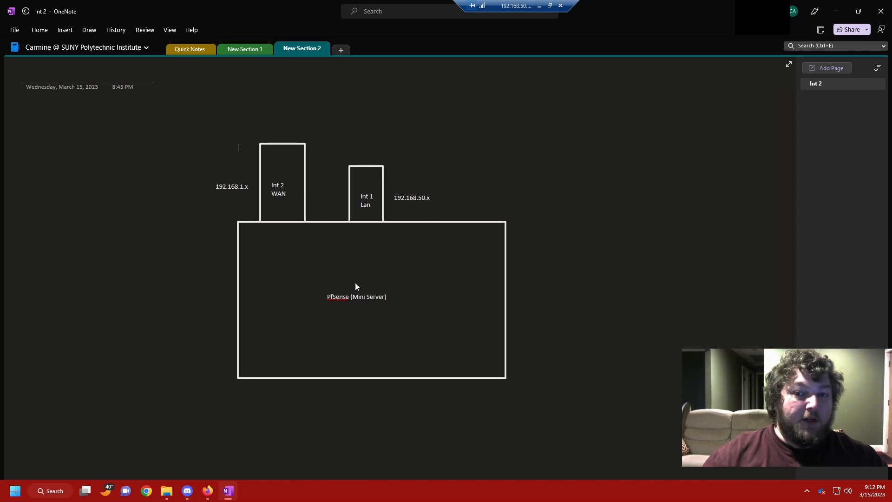
mouse_move(332, 210)
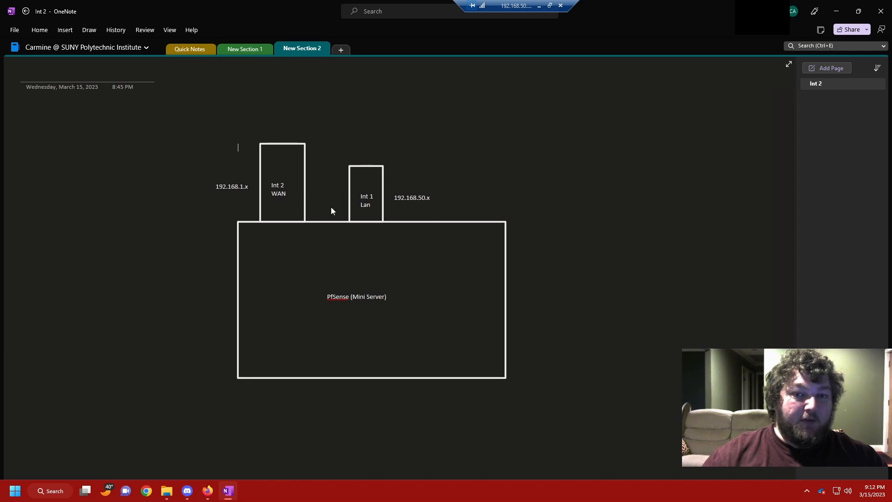
mouse_move(375, 217)
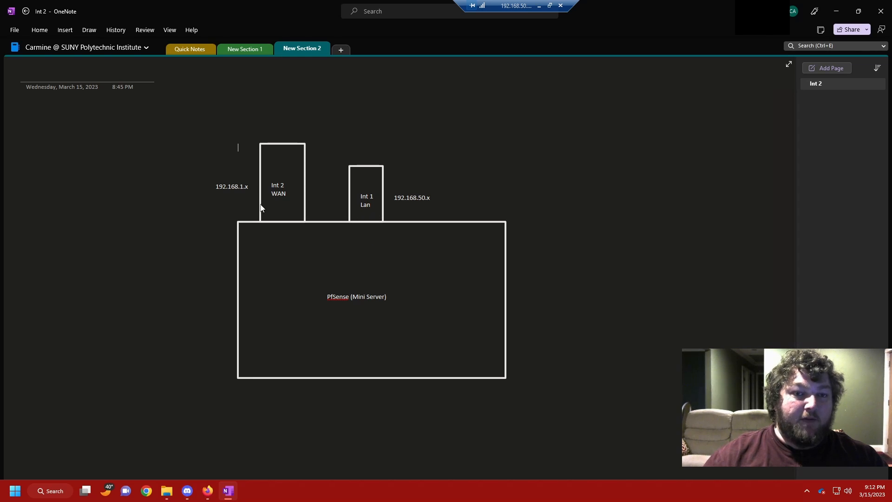
mouse_move(239, 200)
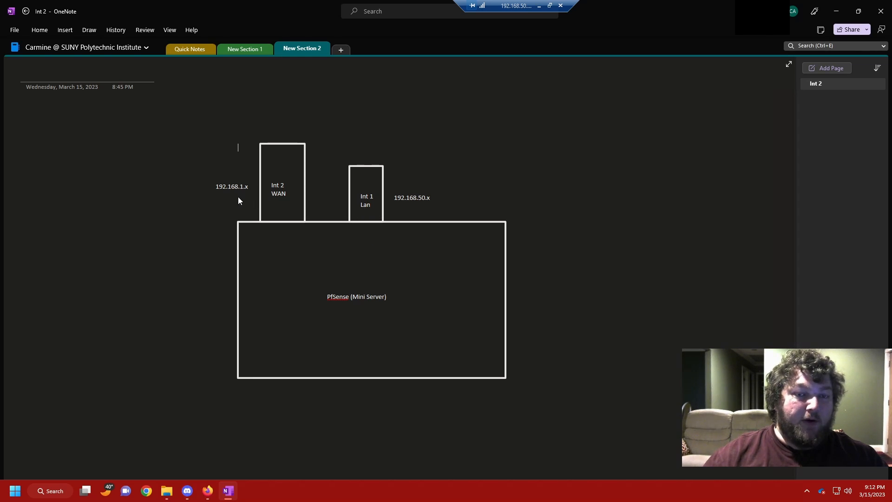
mouse_move(401, 208)
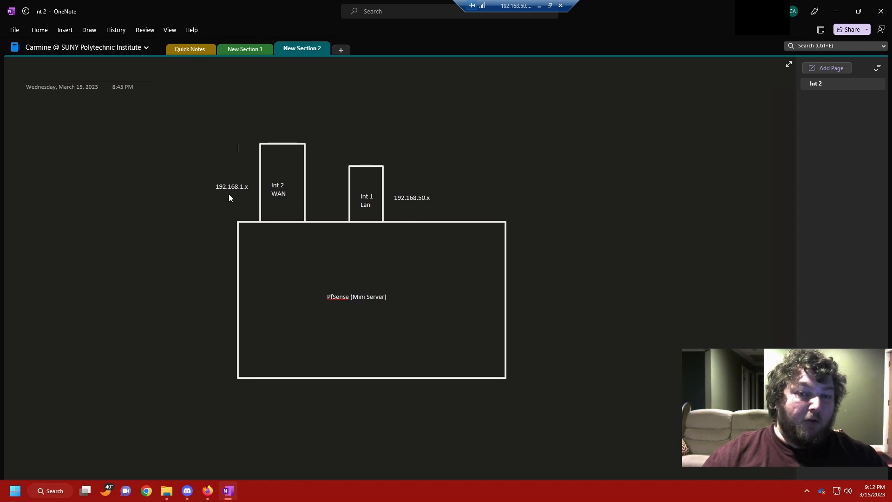
mouse_move(274, 198)
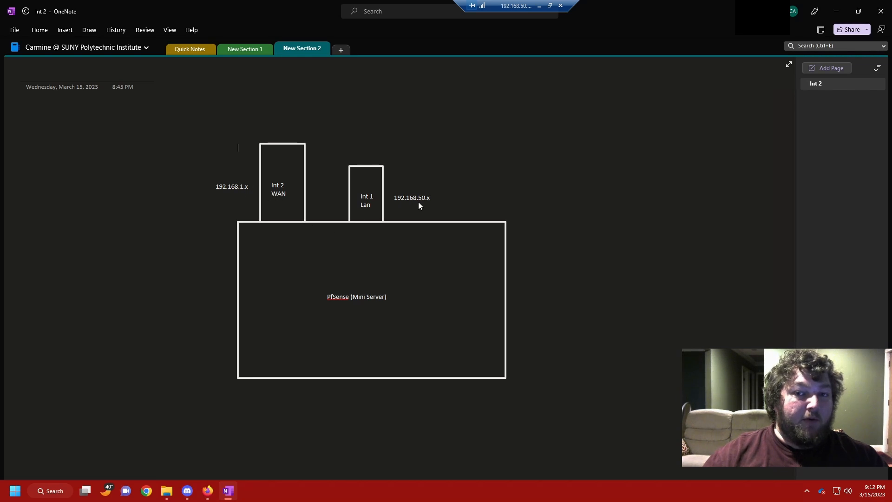
mouse_move(357, 207)
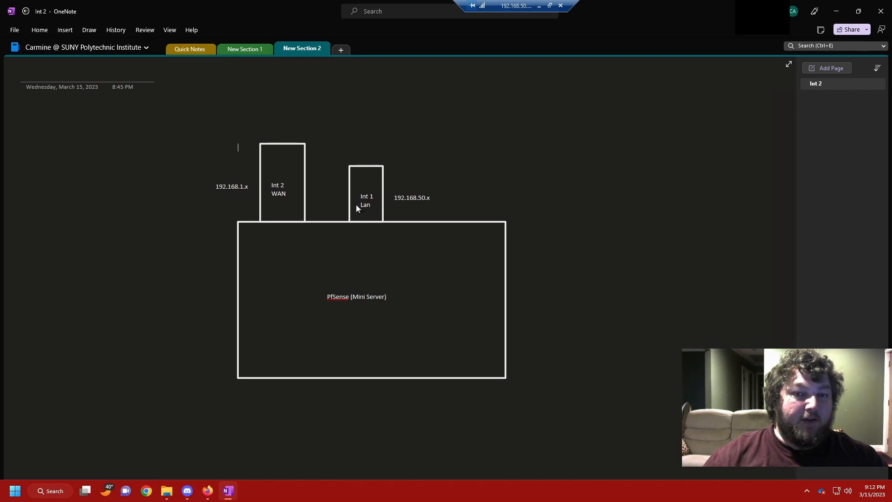
mouse_move(417, 227)
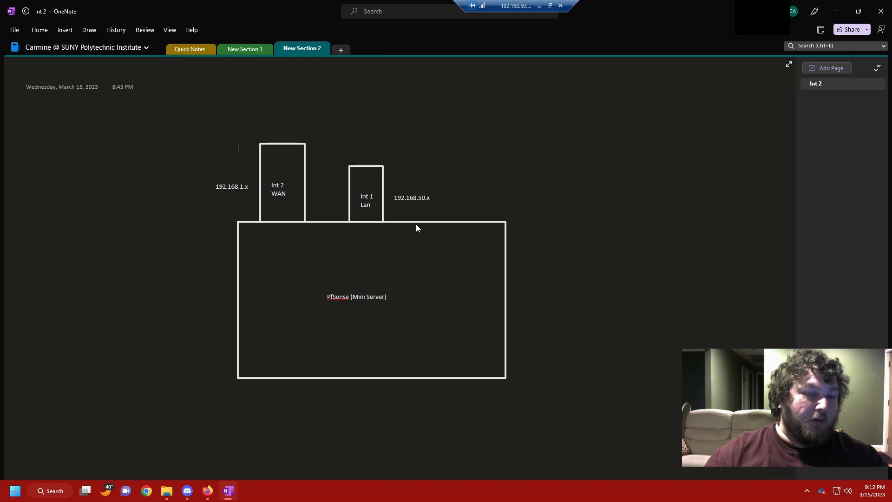
mouse_move(265, 247)
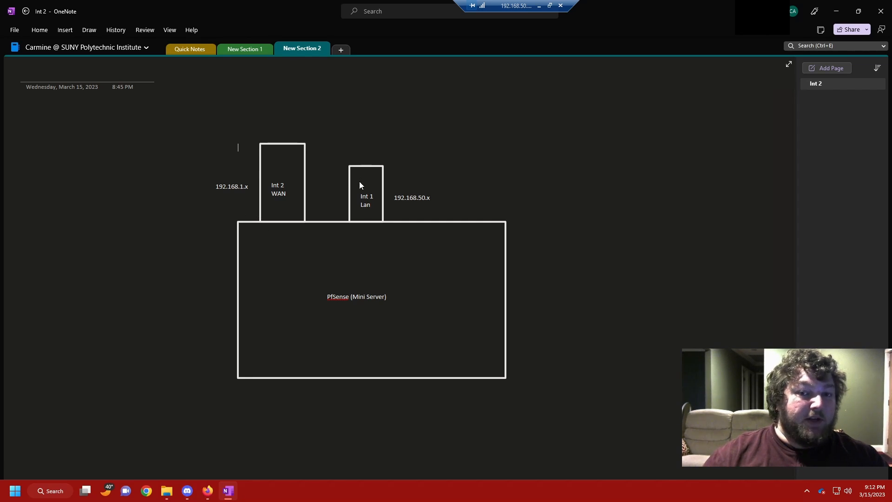
mouse_move(280, 214)
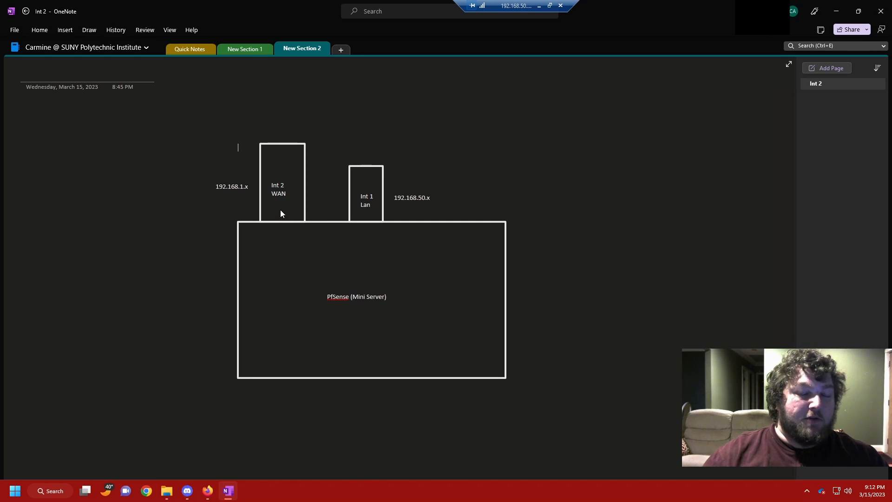
mouse_move(285, 183)
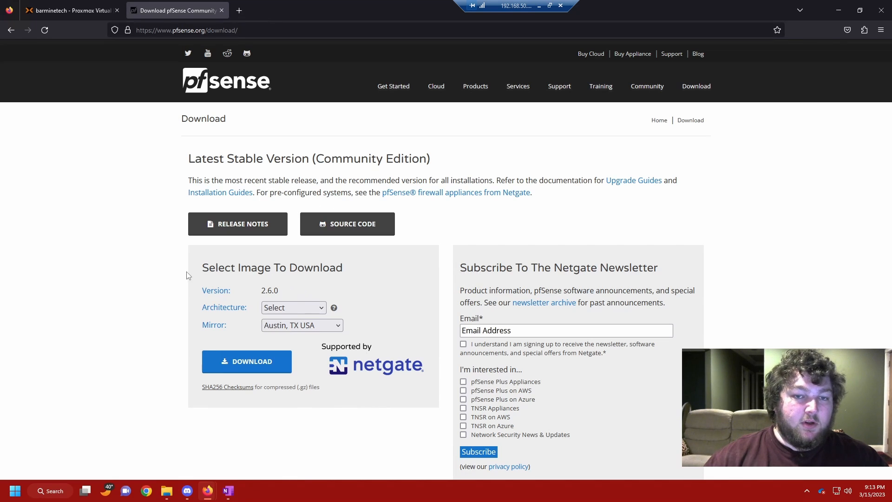
- Pick AMD64 (64-bit) architecture and the Austin, TX USA mirror for the pfSense download
click(294, 307)
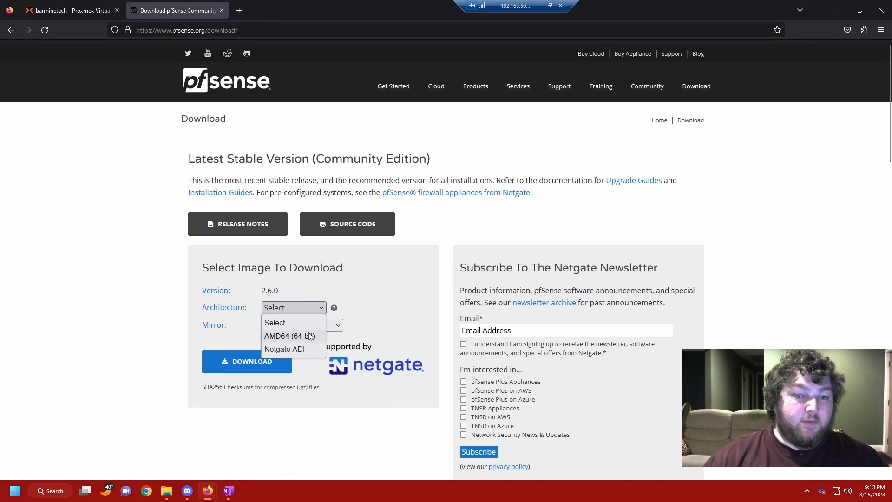
click(289, 335)
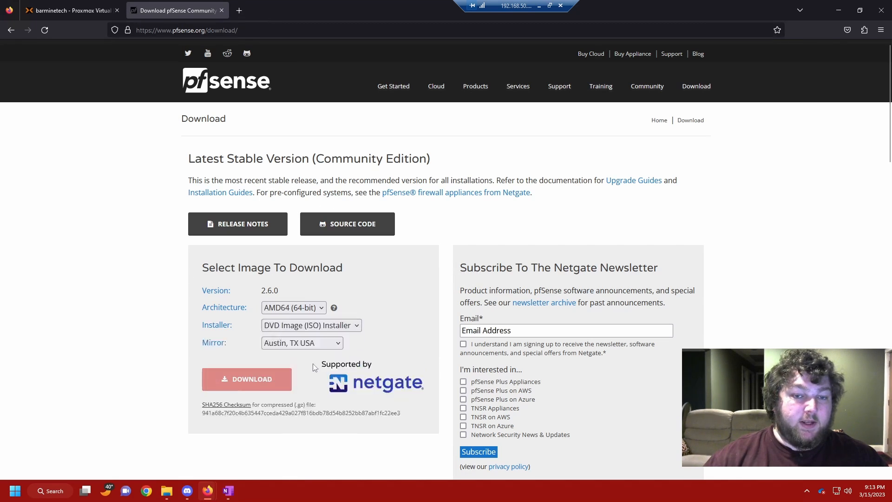
click(302, 342)
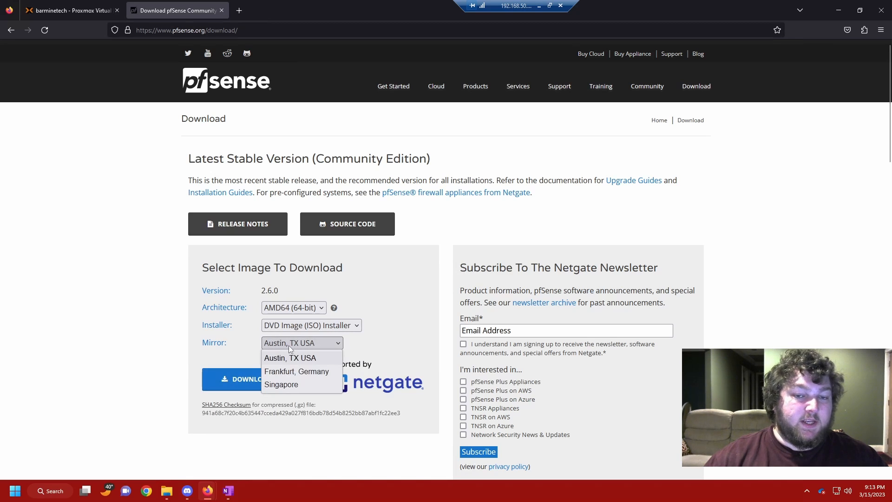
click(290, 357)
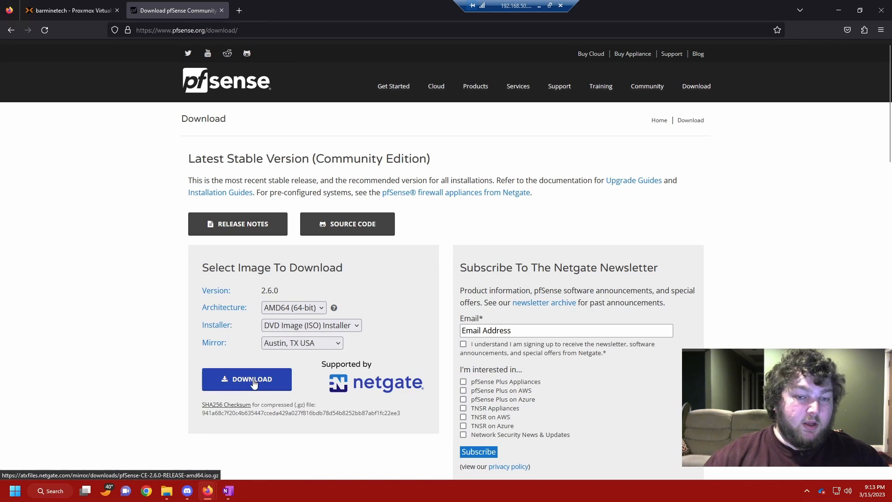
mouse_move(198, 357)
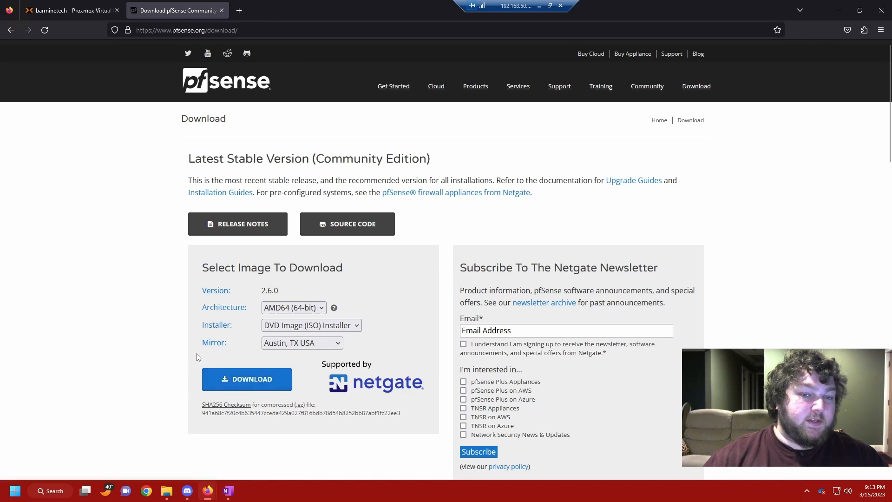
mouse_move(111, 378)
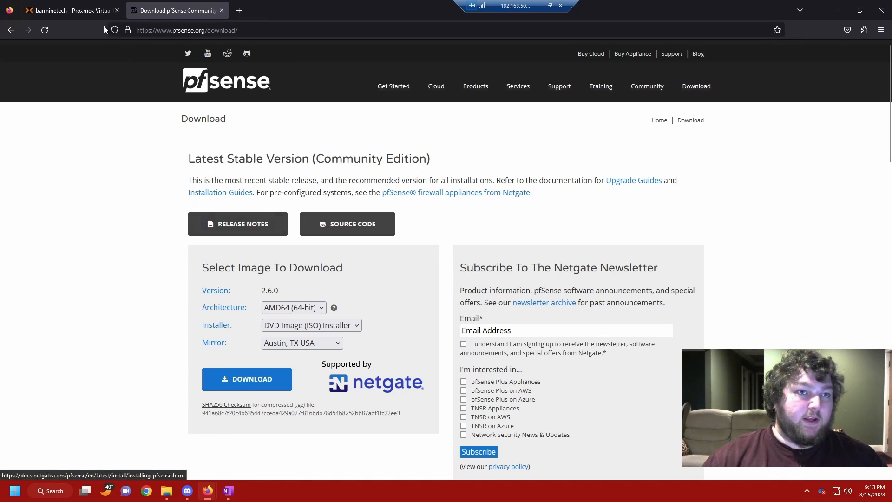
click(69, 10)
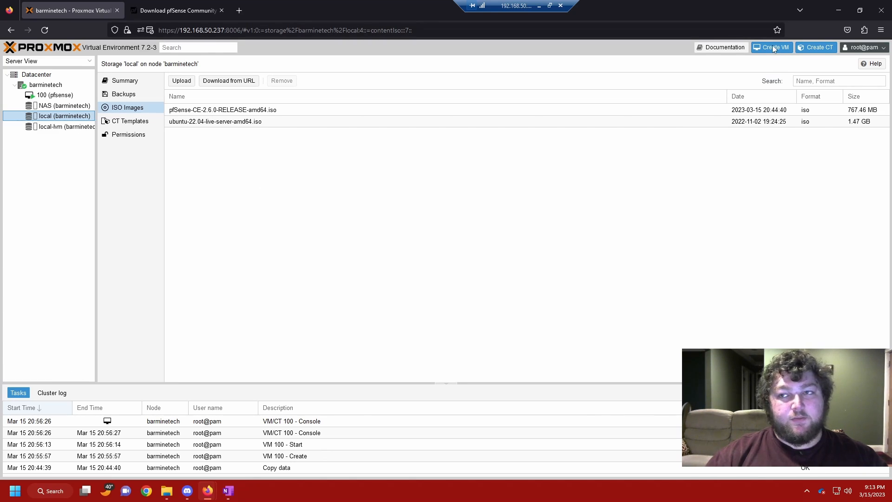
- Launch Create VM and name VM 101 pfsenseTest
click(772, 47)
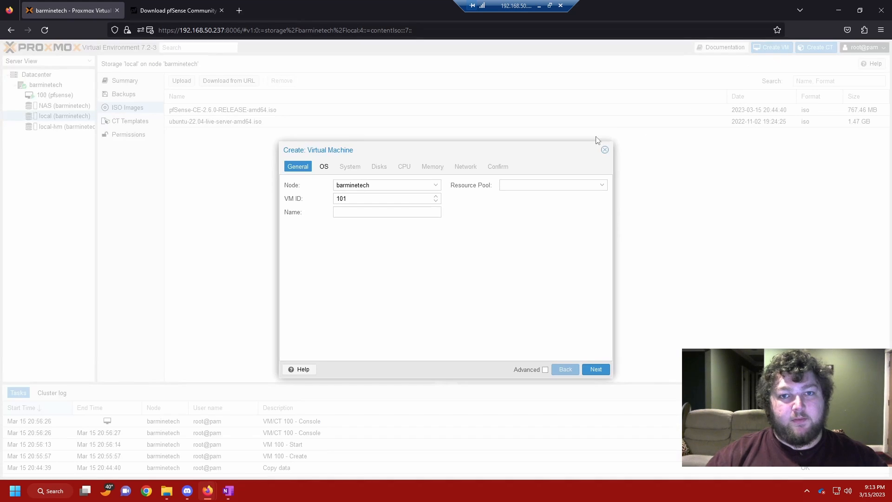
click(387, 211)
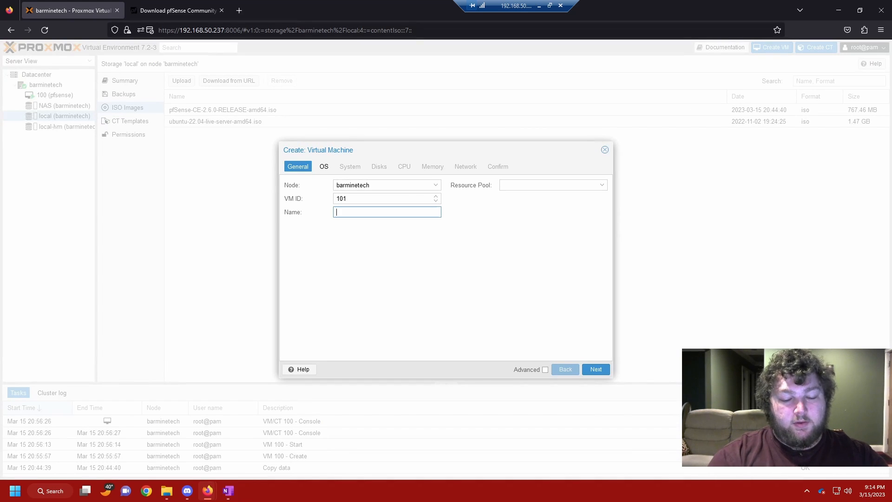
text(pfsenseTR)
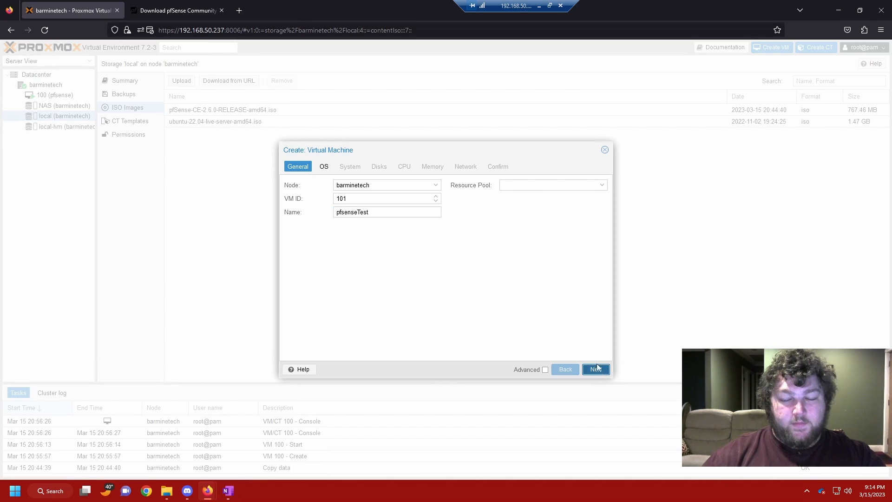
- Select the pfSense ISO as install image and place the 32 GB disk on local-lvm
click(595, 369)
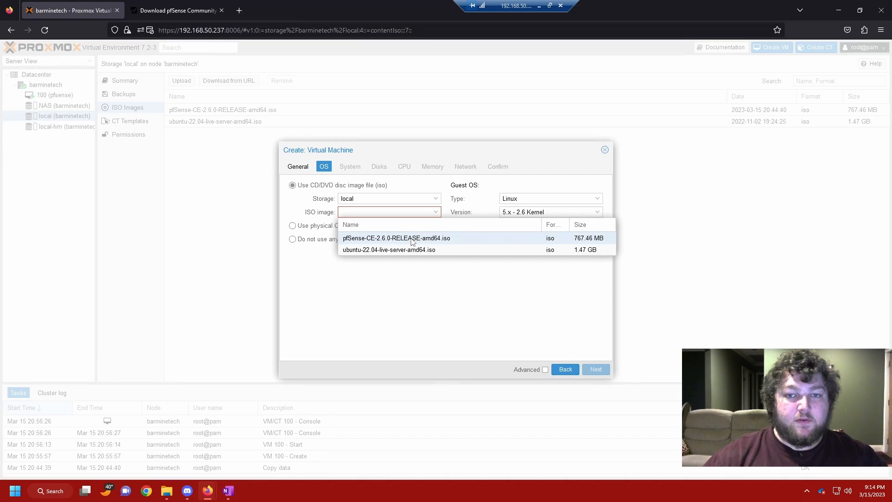
click(397, 238)
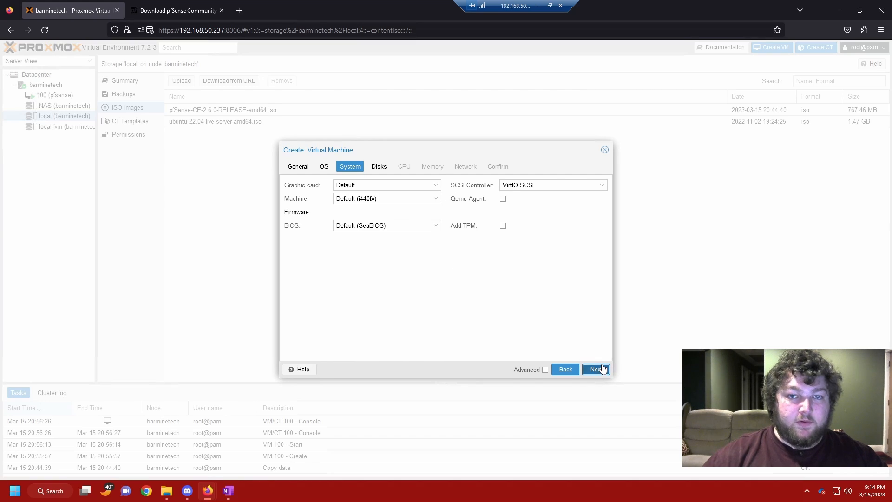
click(595, 368)
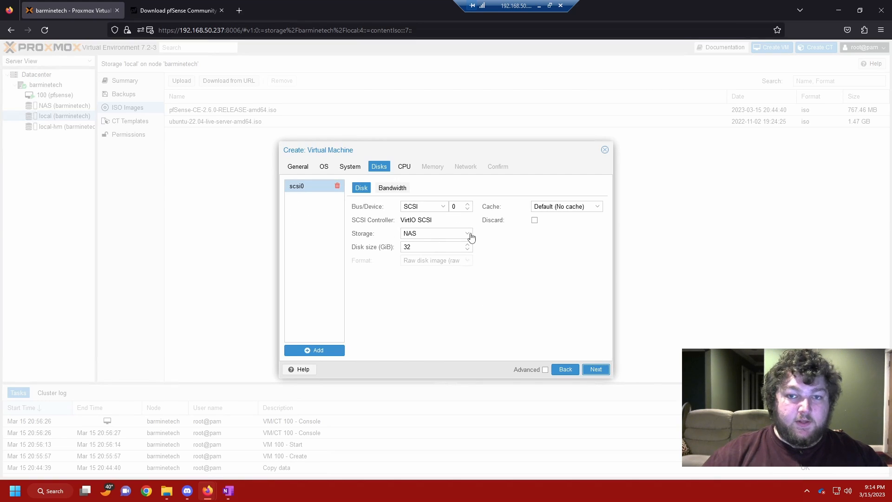
click(468, 233)
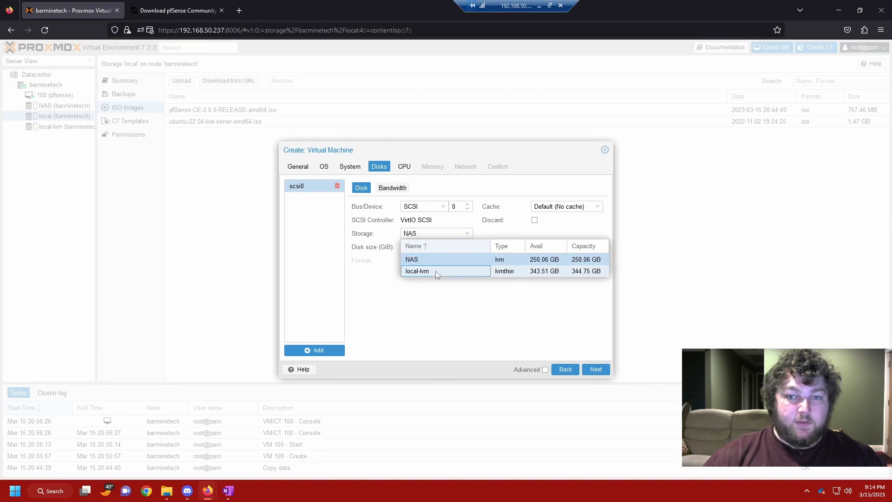
click(417, 270)
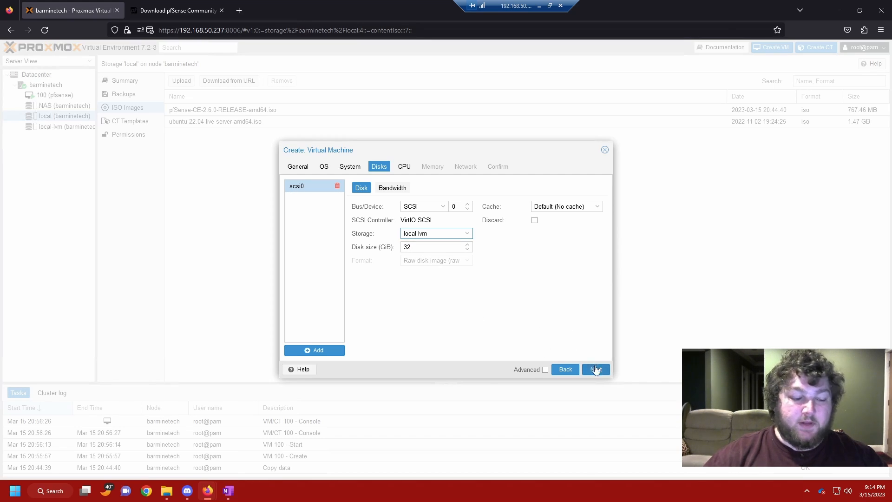
click(596, 368)
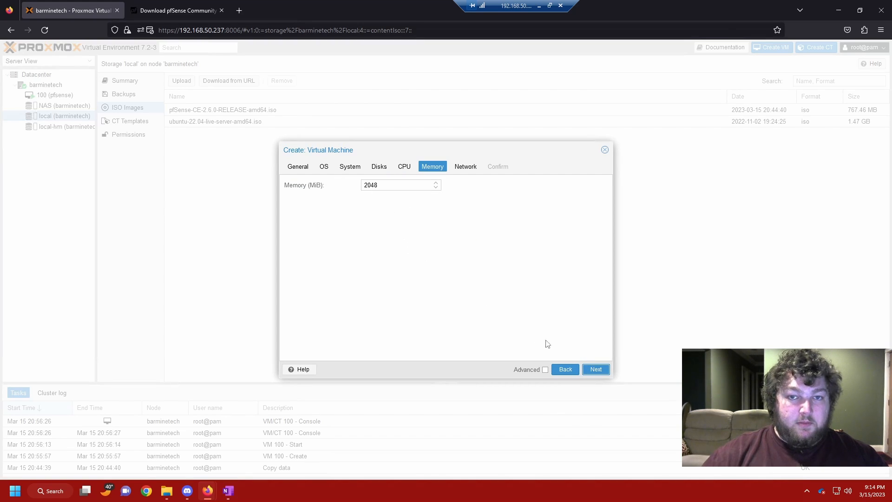
- Keep 2048 MiB memory and vmbr0 network, create the VM, and review its hardware
click(595, 368)
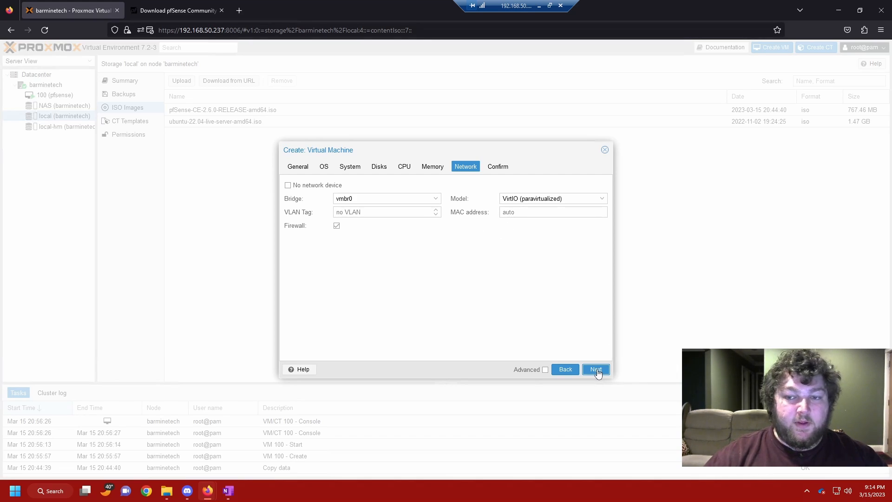
click(595, 369)
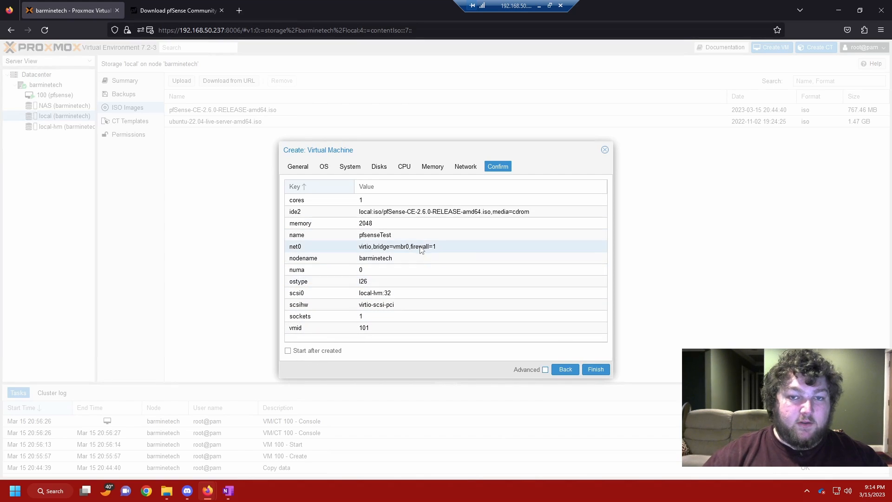
click(595, 369)
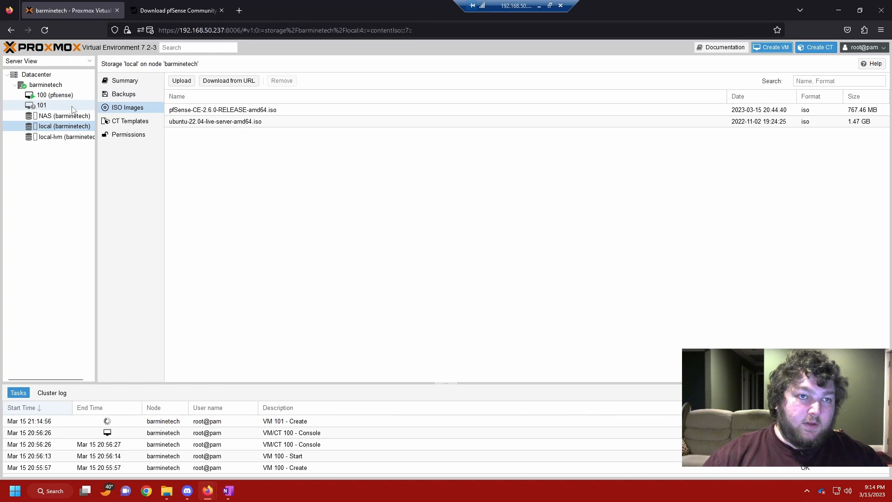
click(41, 105)
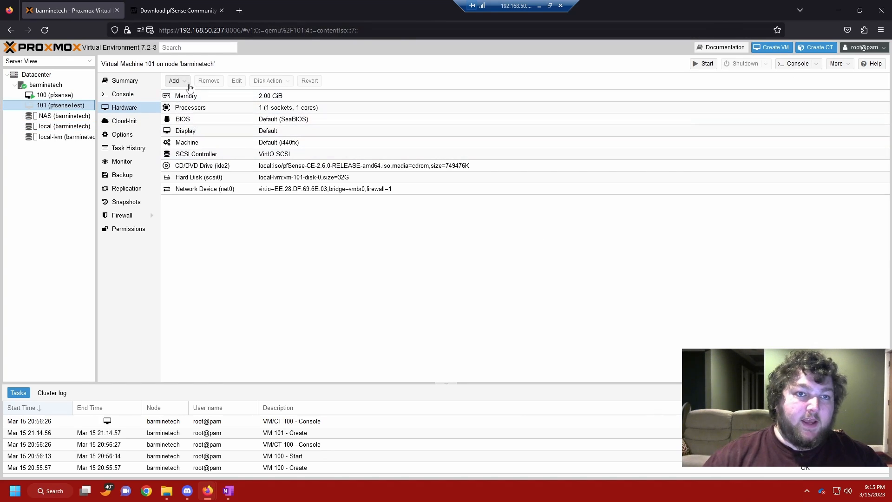
mouse_move(216, 197)
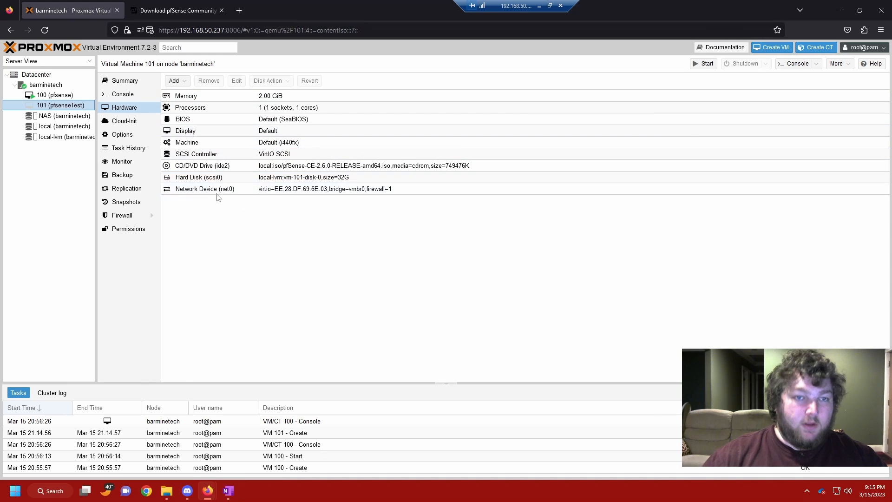
click(45, 84)
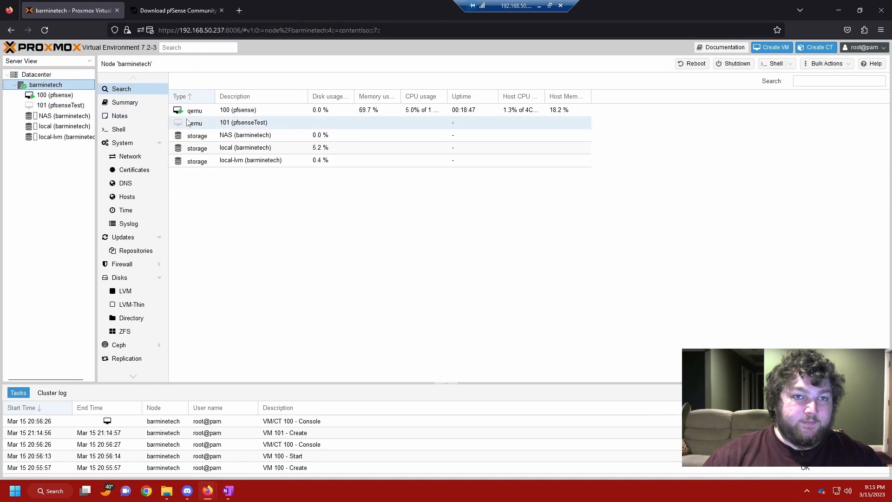
- View the barminetech node's network list with bridges vmbr0 and vmbr1
click(129, 157)
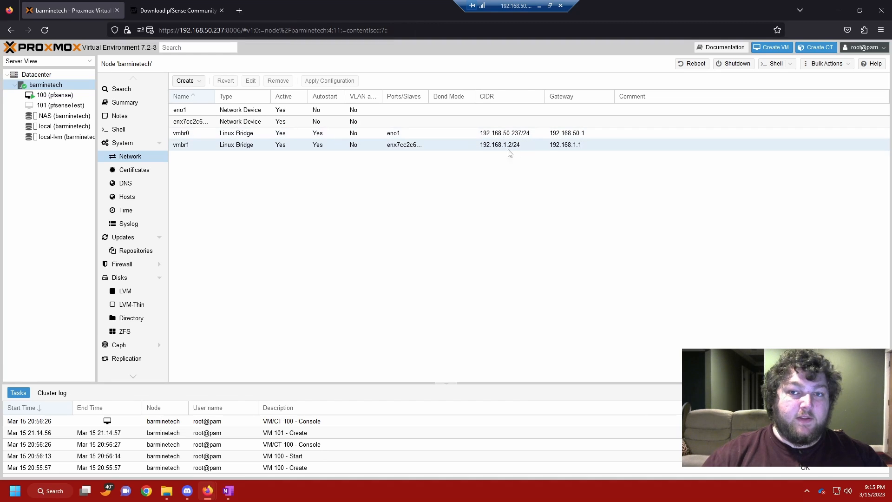
mouse_move(487, 152)
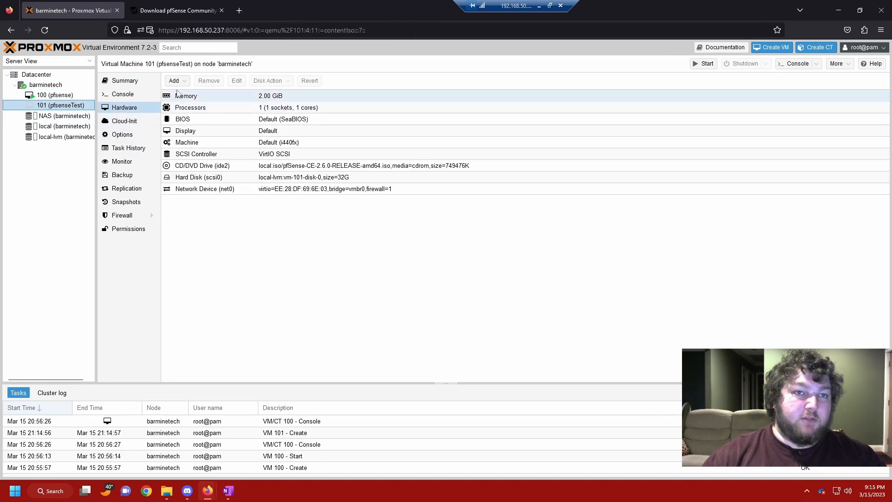
- Add a network device on bridge vmbr1 to VM 101's hardware
click(175, 81)
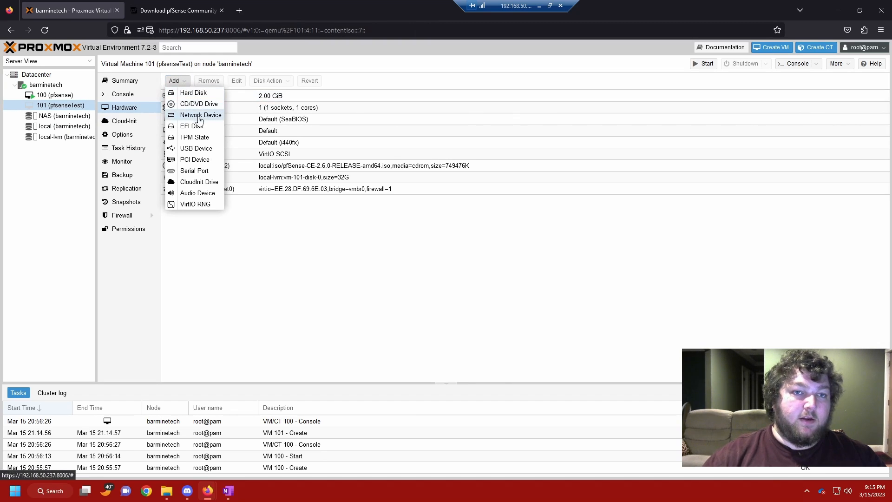
click(200, 115)
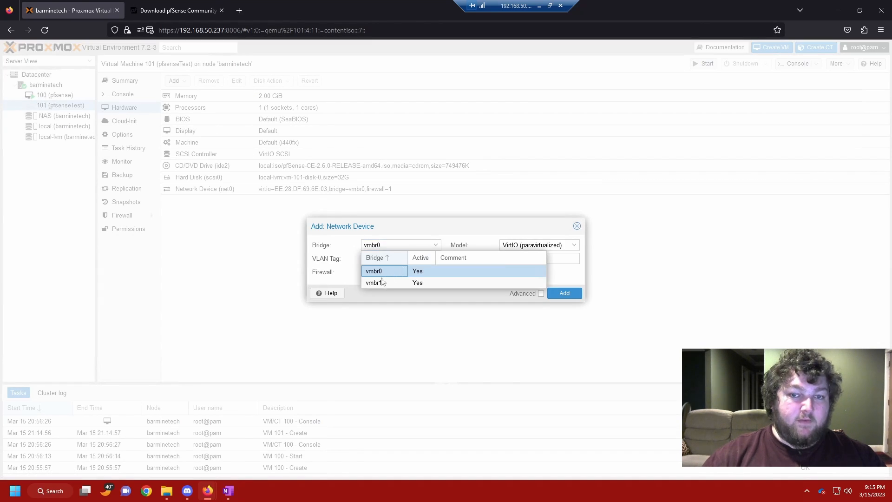
click(373, 283)
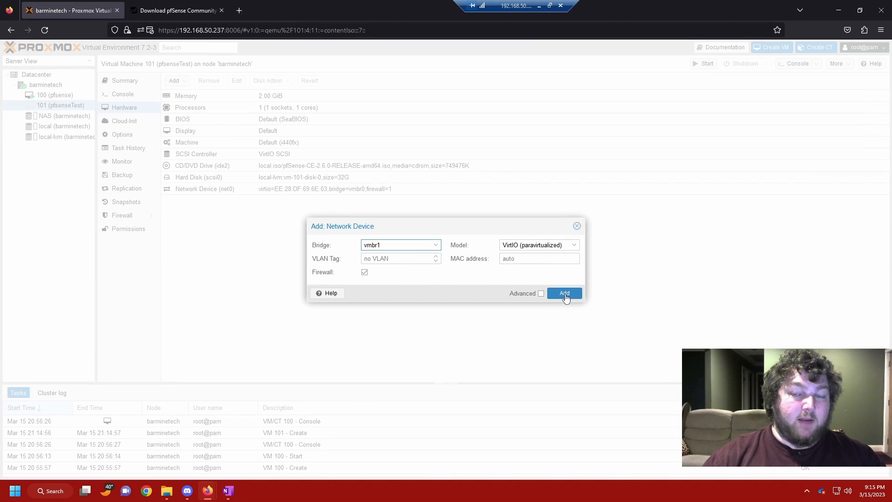
click(563, 294)
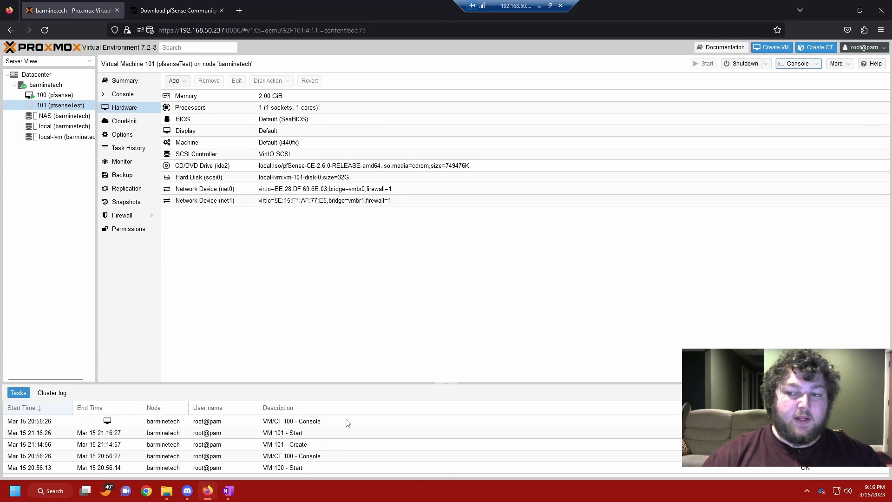
- In the VM console, accept the copyright notice and select the QEMU hard disk
click(60, 106)
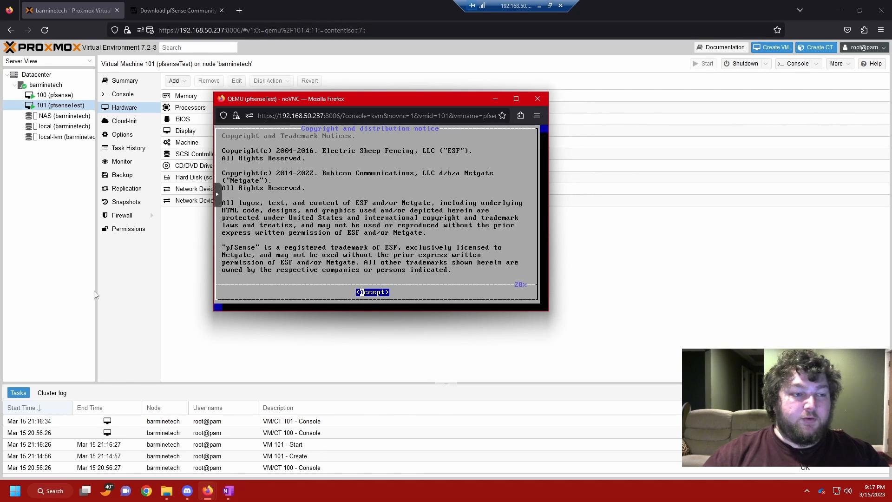
mouse_move(398, 275)
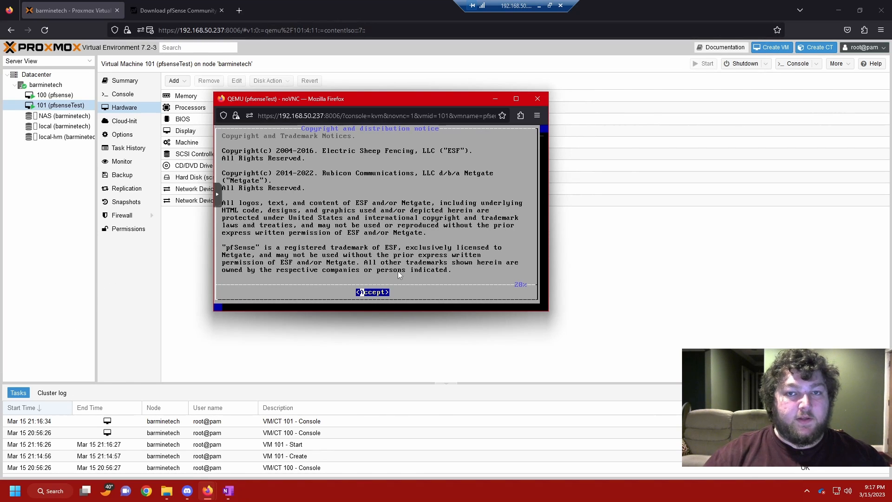
click(373, 292)
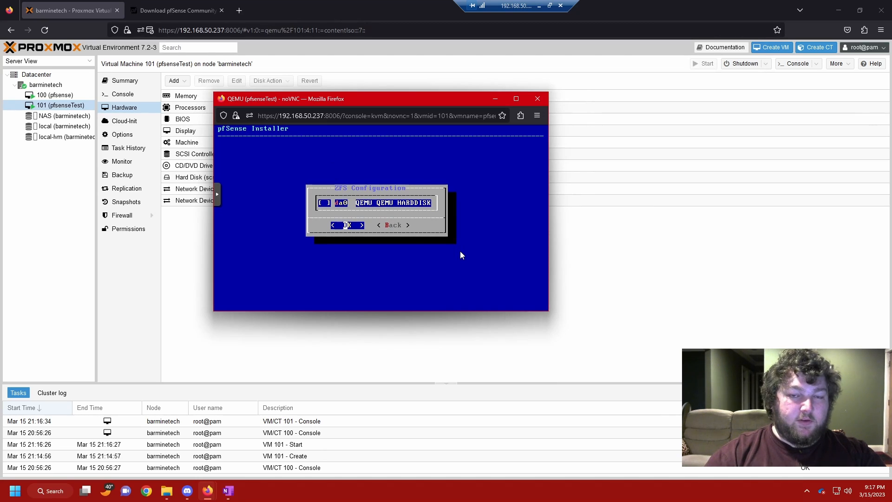
click(347, 225)
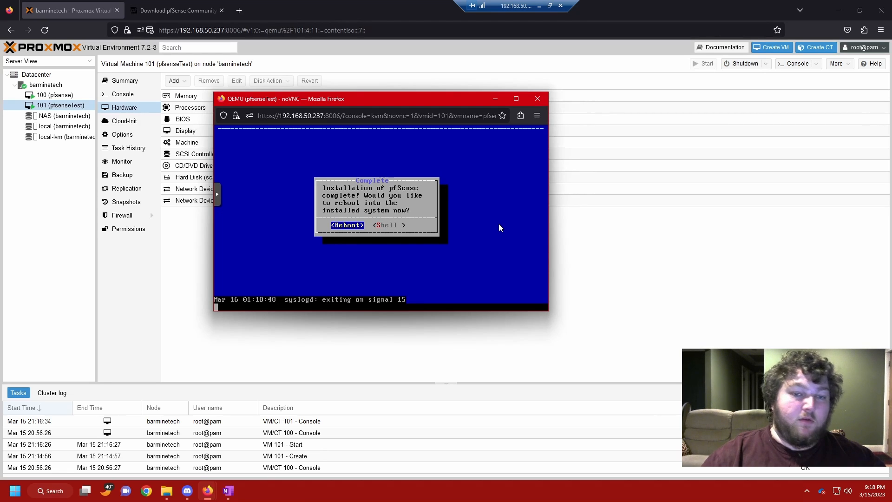
- Choose Reboot in the Installation Complete dialog to boot installed pfSense
click(347, 225)
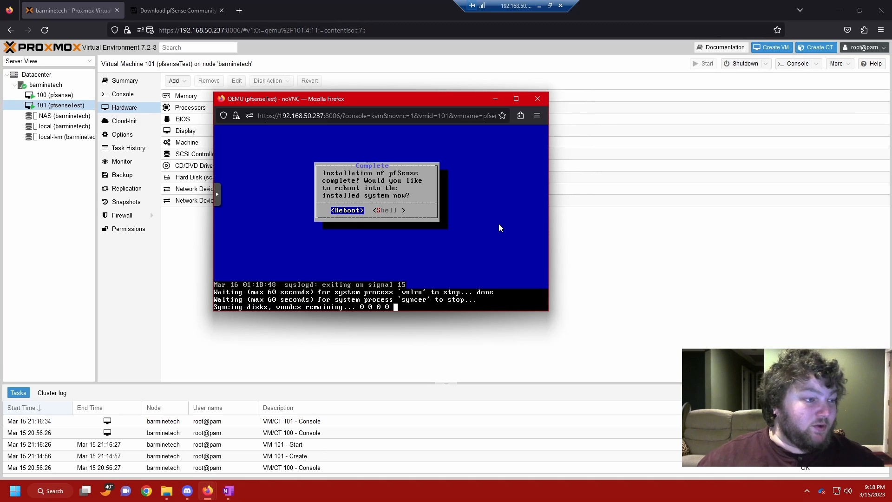
click(347, 210)
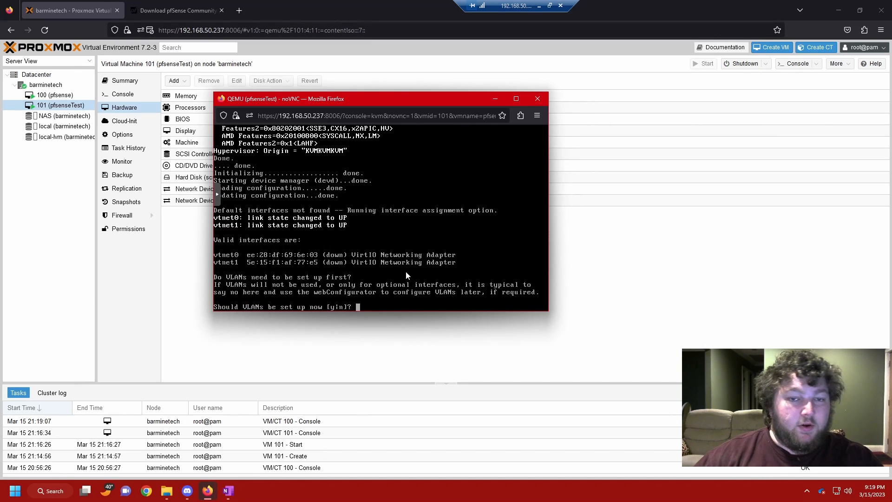
mouse_move(259, 312)
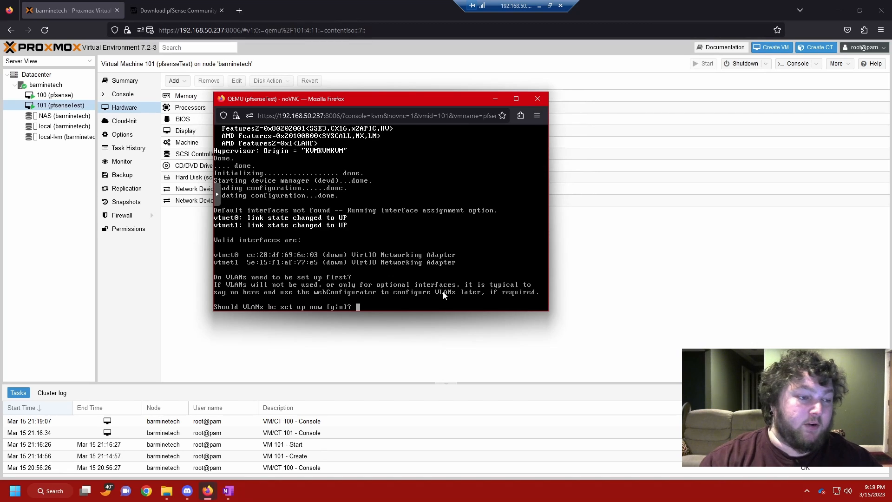
- Decline VLANs, assign vtnet1 as WAN and vtnet0 as LAN, and confirm with y
text(n)
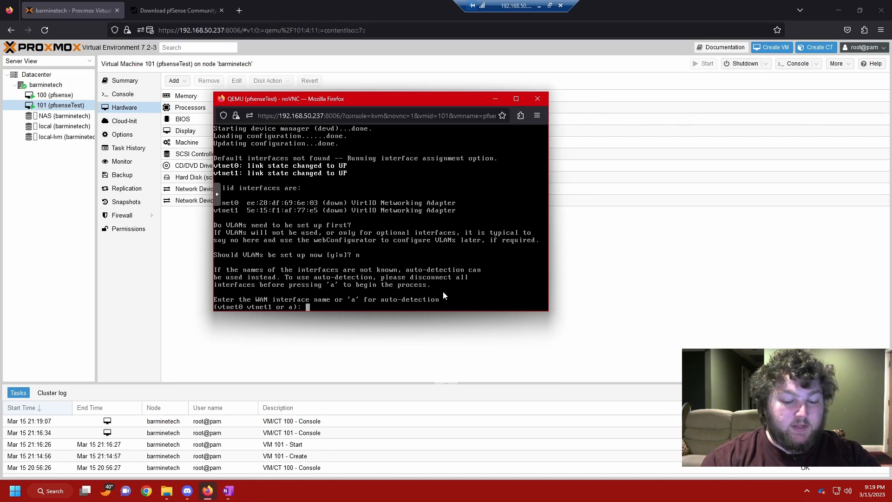
text(vnet1)
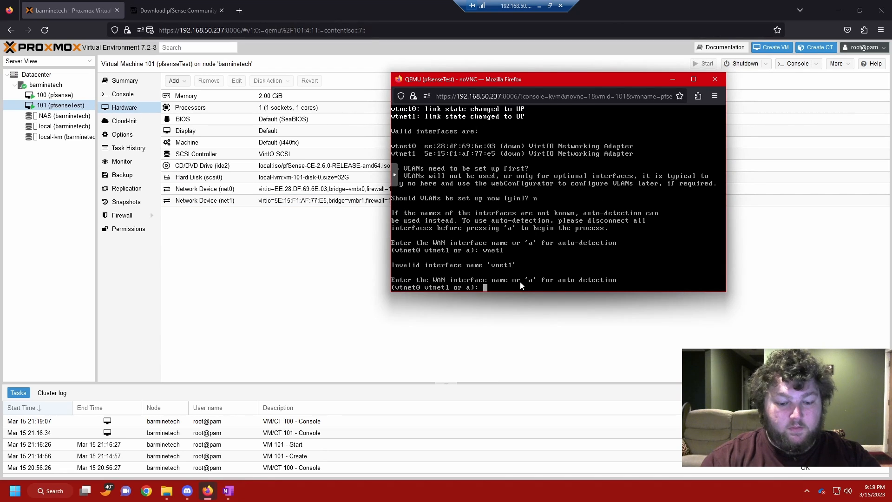
text(vne)
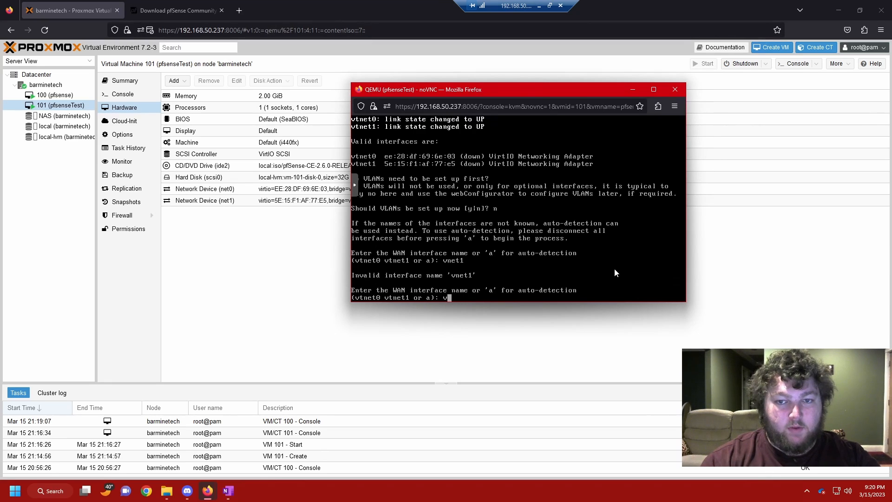
key(backspace)
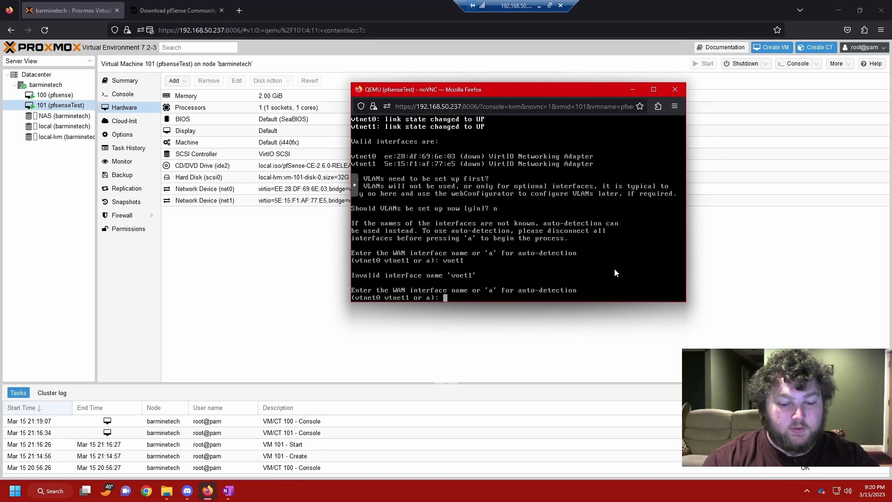
text(vtnet1)
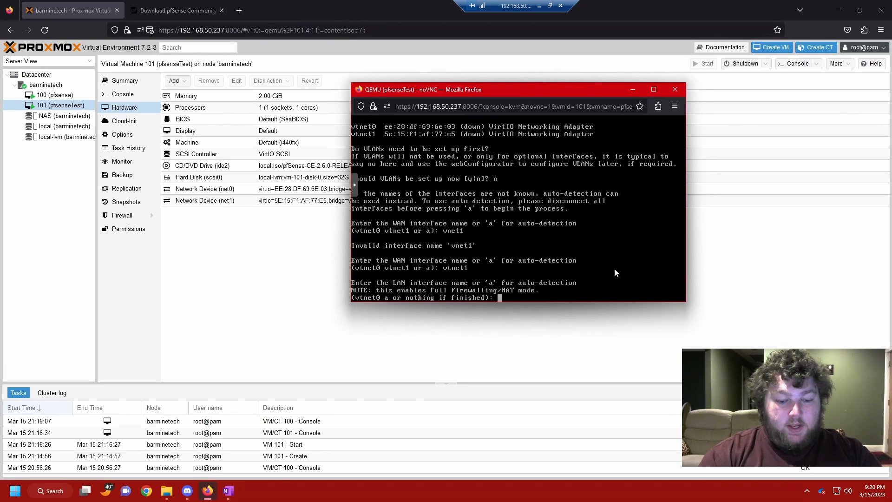
text(vtnet0)
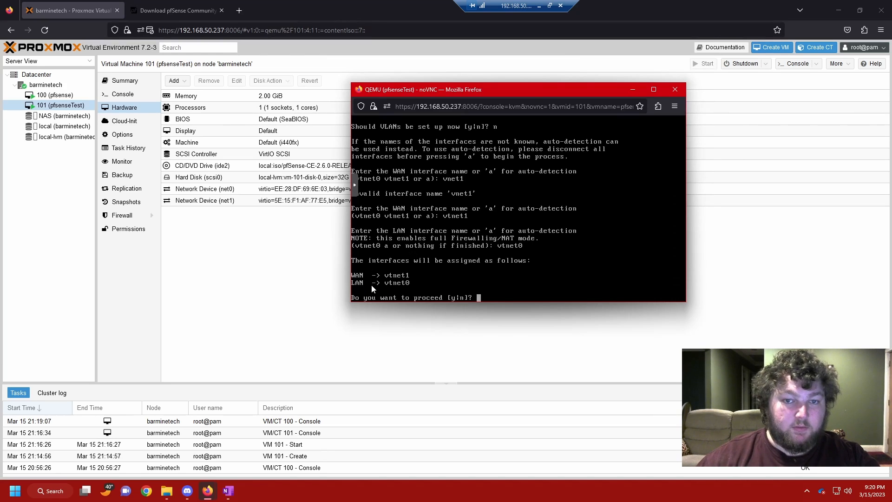
text(y)
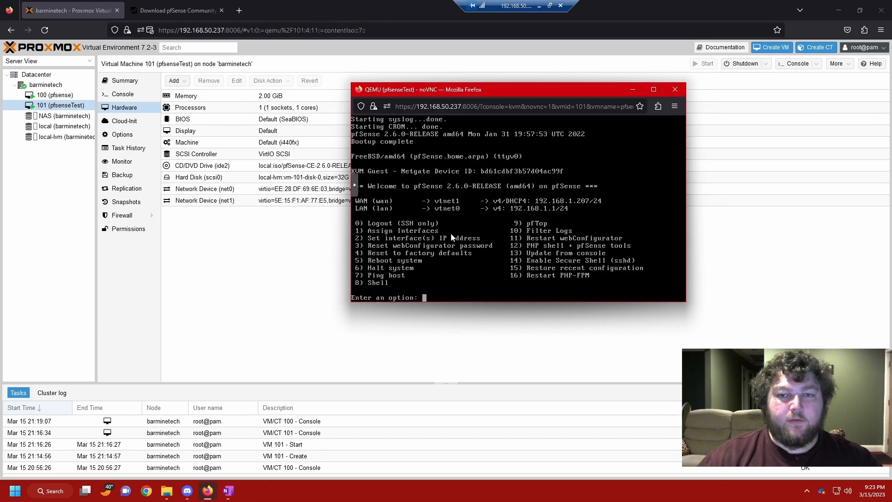
mouse_move(492, 231)
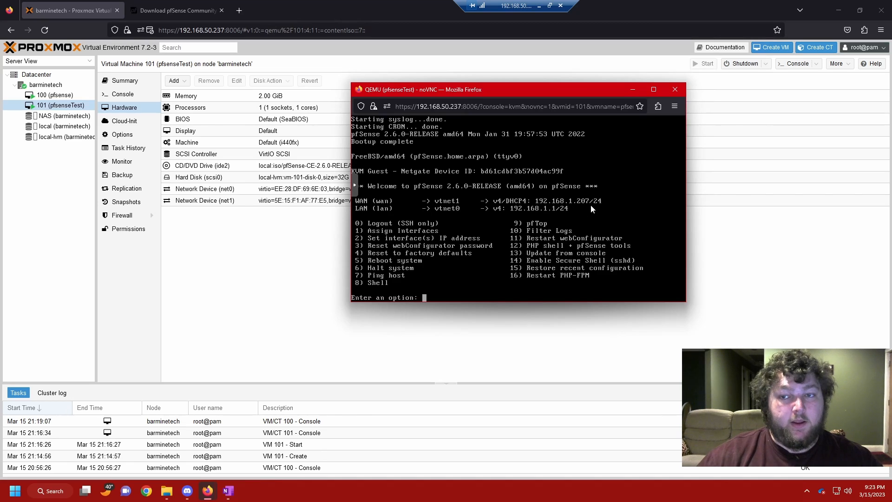
mouse_move(567, 209)
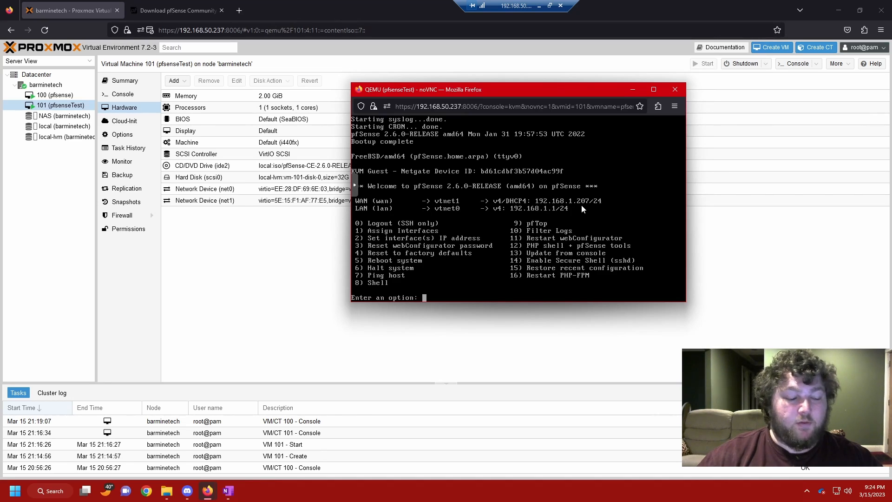
mouse_move(573, 207)
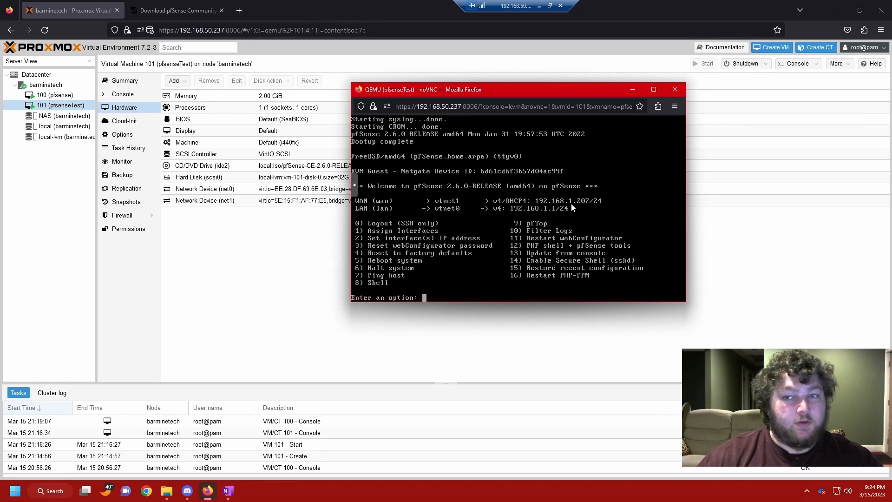
mouse_move(413, 215)
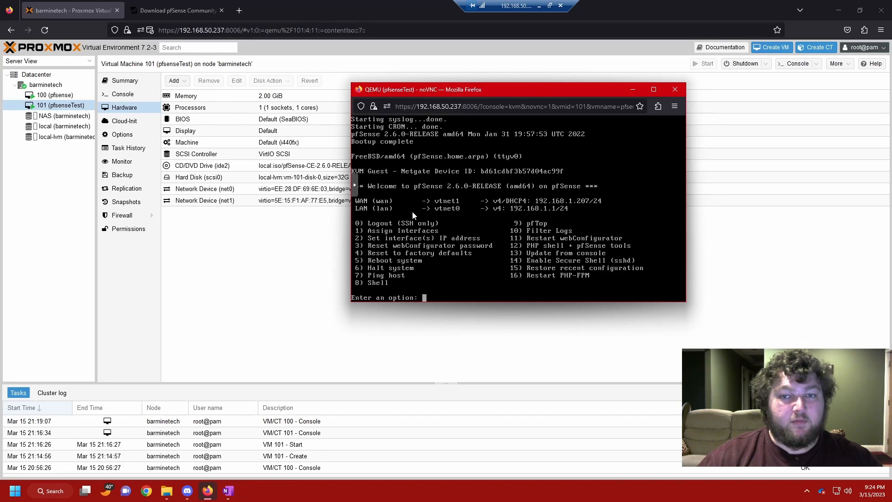
mouse_move(540, 218)
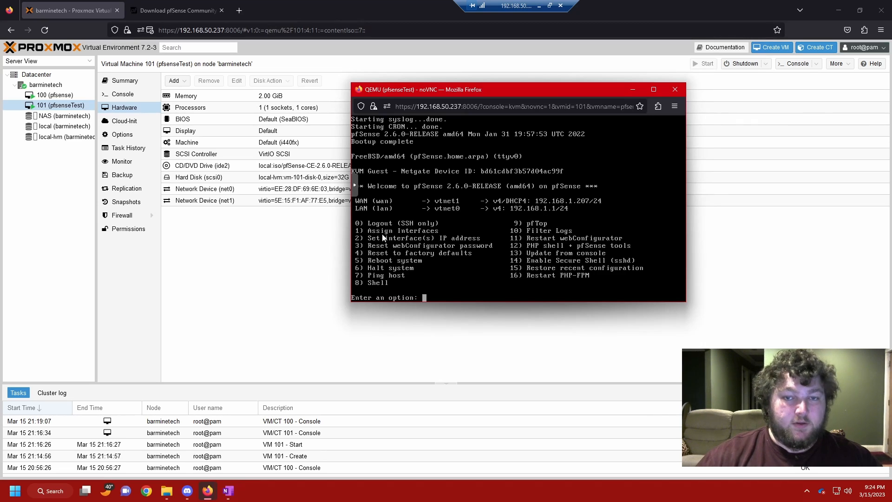
mouse_move(449, 296)
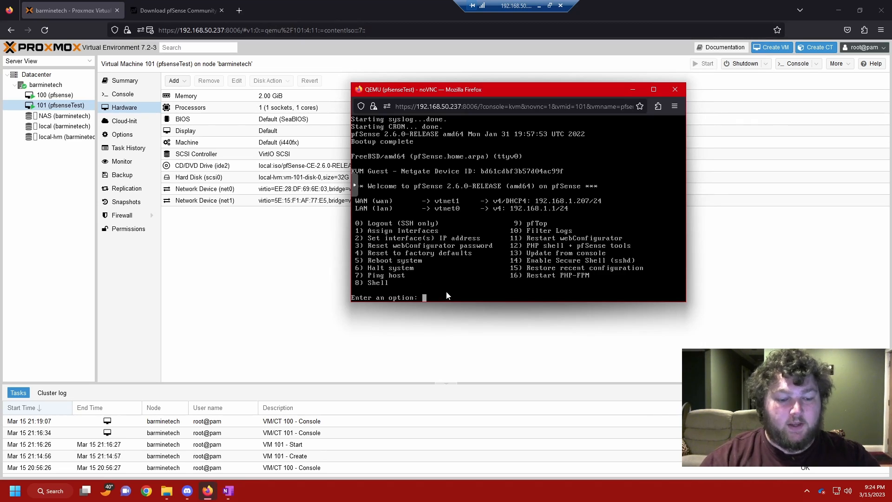
- Choose console option 2 to set the LAN interface's IP address
text(2)
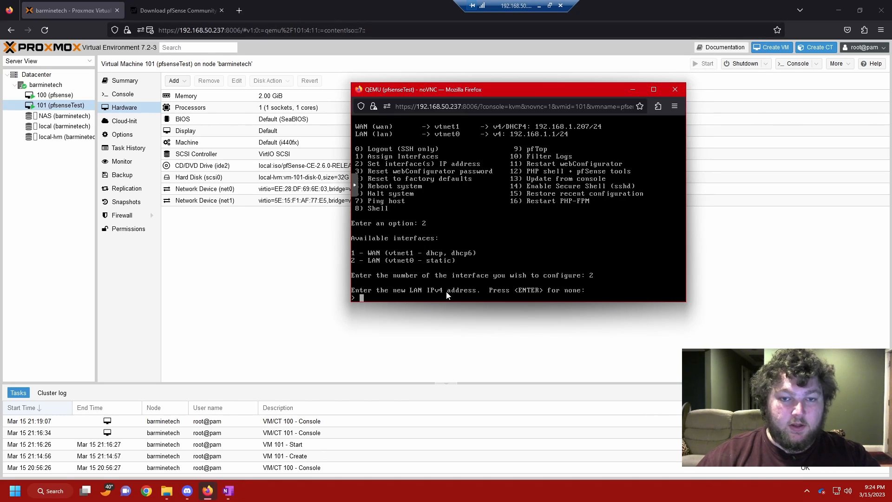
- Enter LAN address 192.168.50.74 with /24 subnet, decline DHCP, and return to the menu
text(192.168.50.)
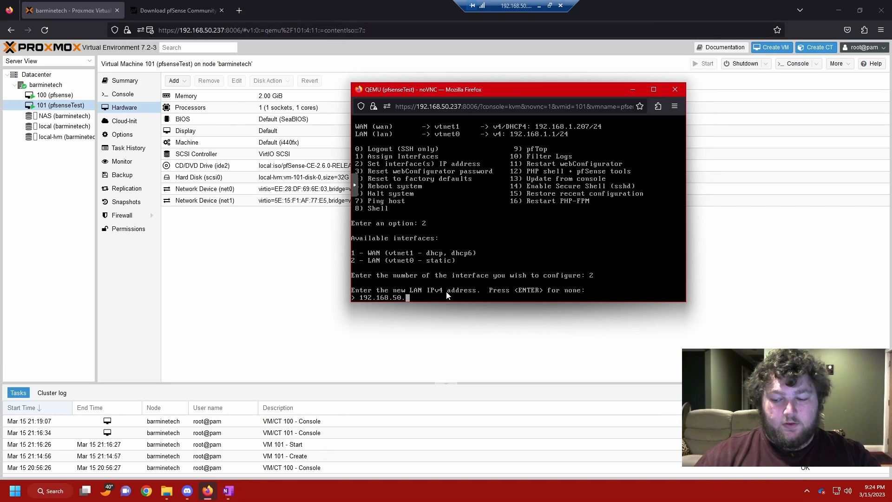
text(28)
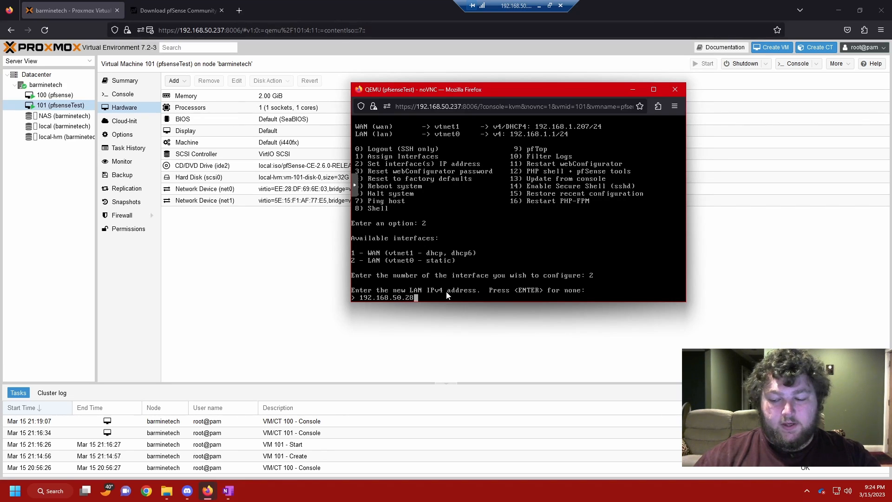
text(6)
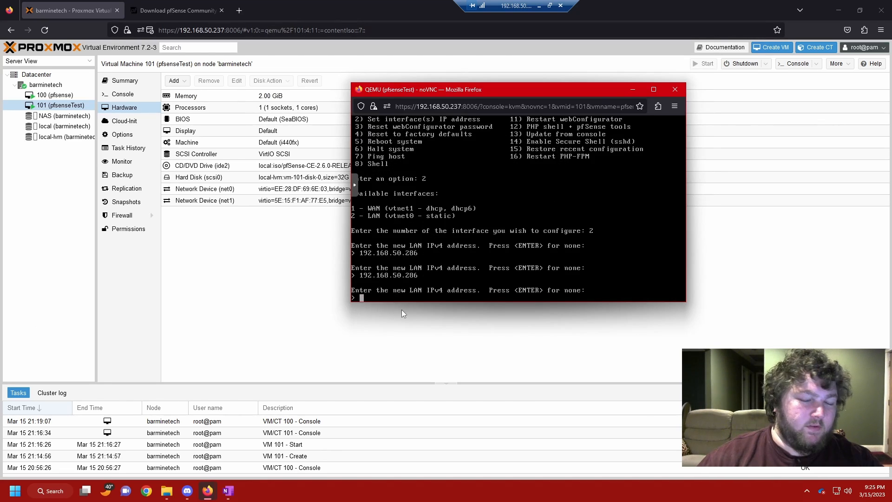
text(1)
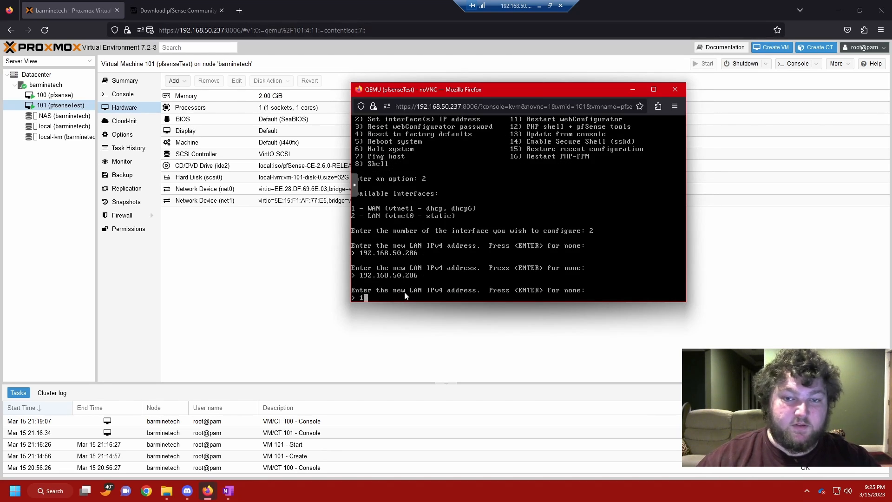
text(192.168.50.74)
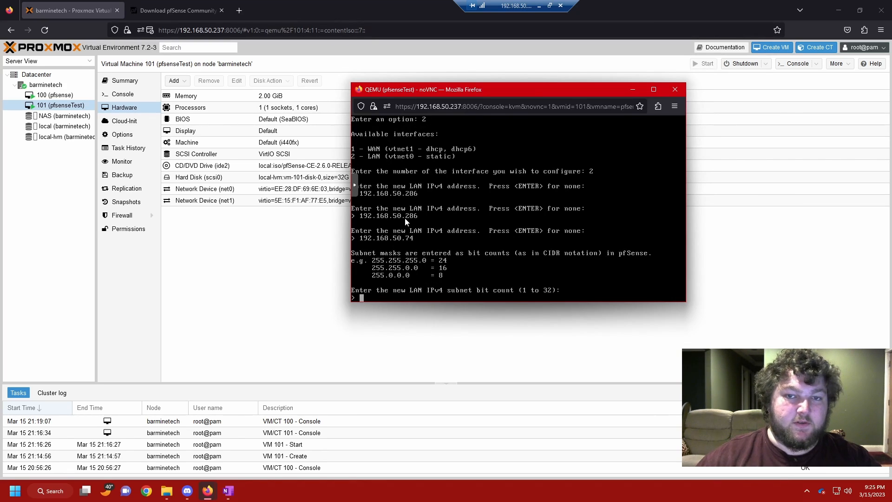
mouse_move(414, 246)
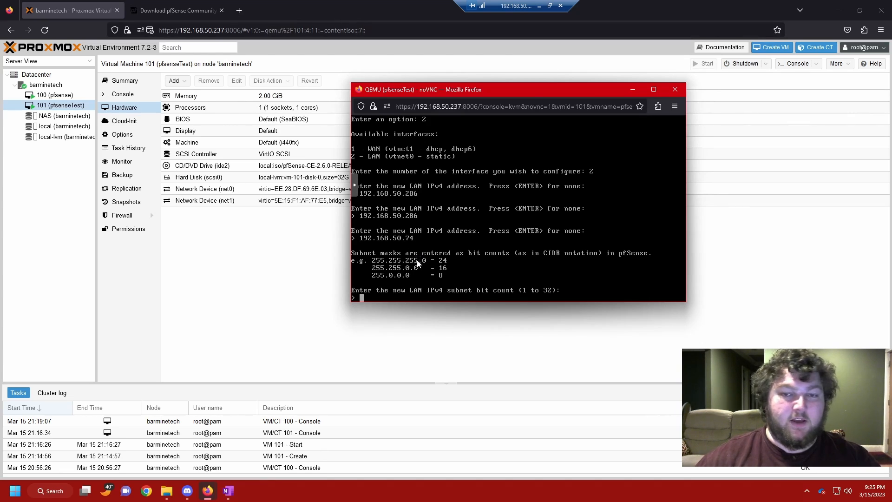
mouse_move(453, 298)
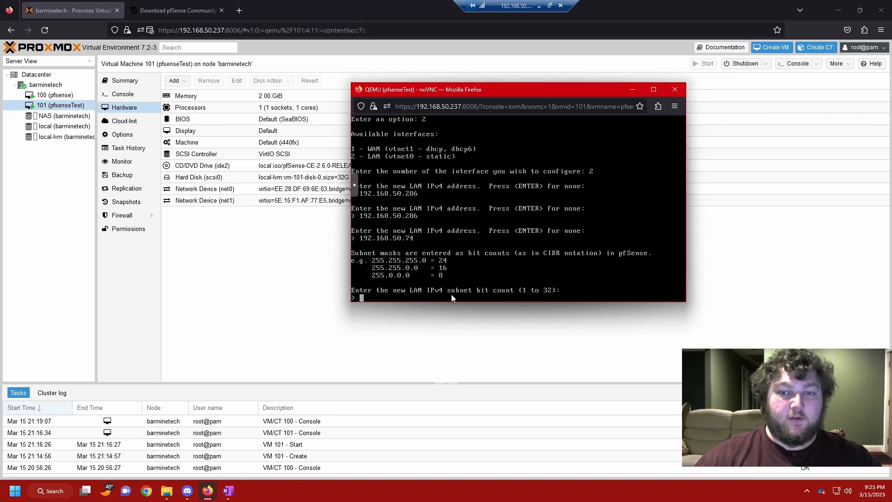
mouse_move(377, 279)
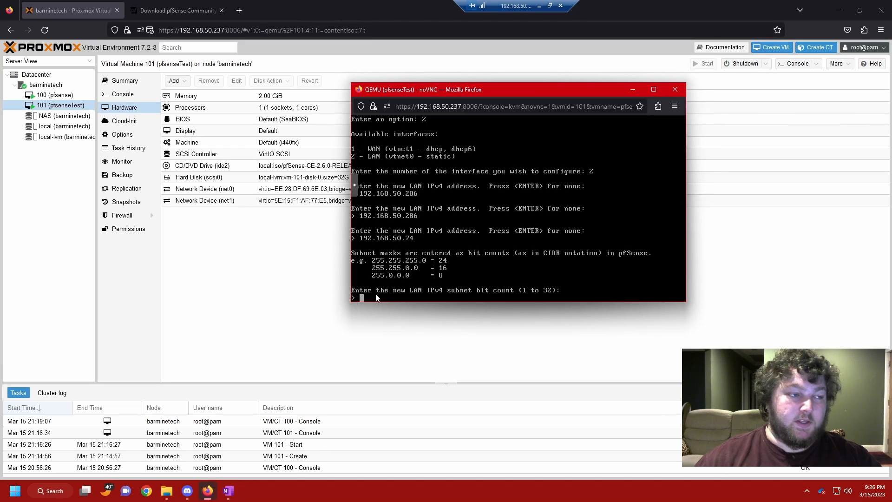
mouse_move(481, 284)
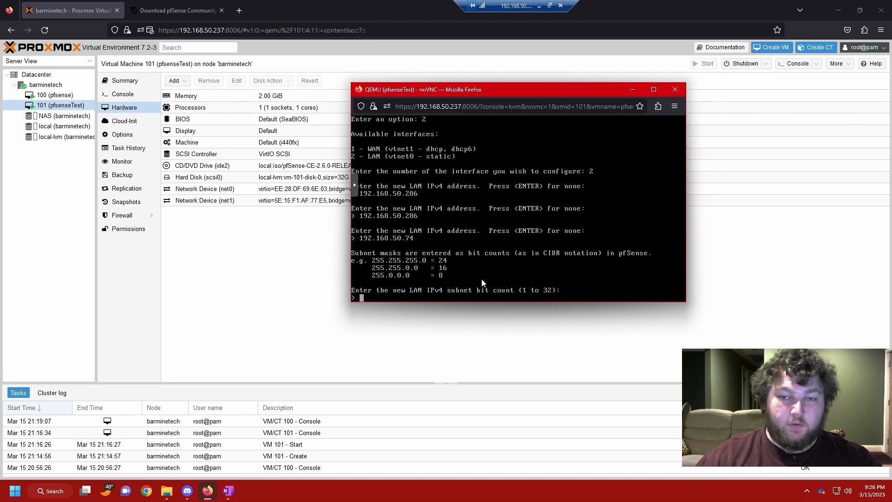
text(24)
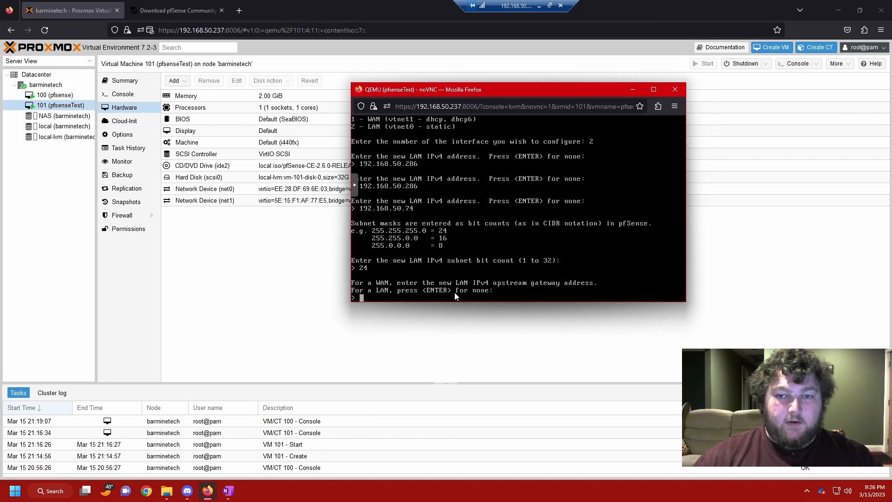
mouse_move(383, 295)
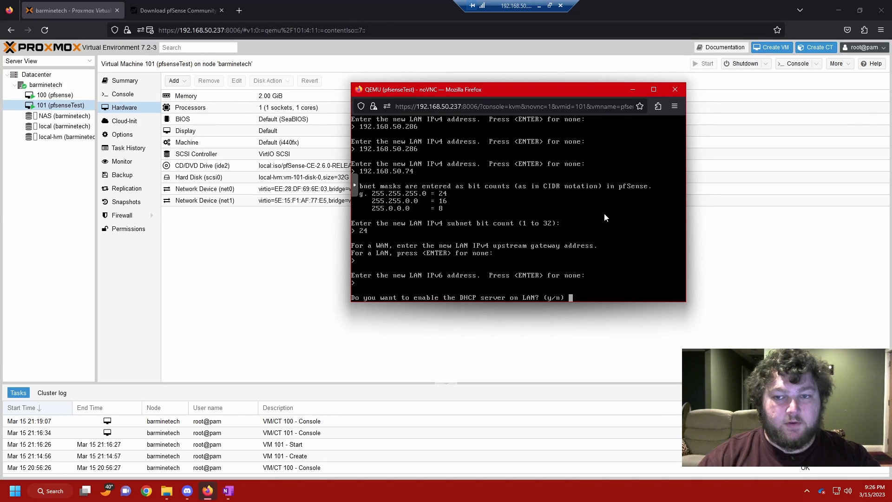
text(n)
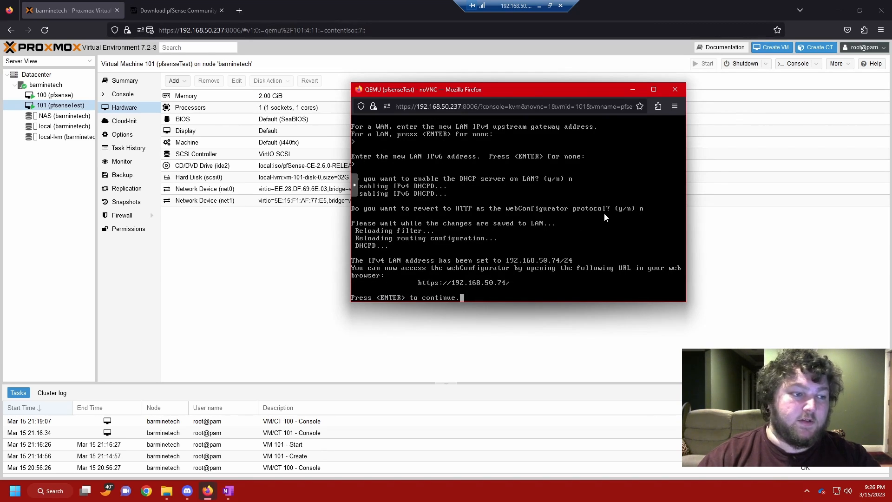
key(enter)
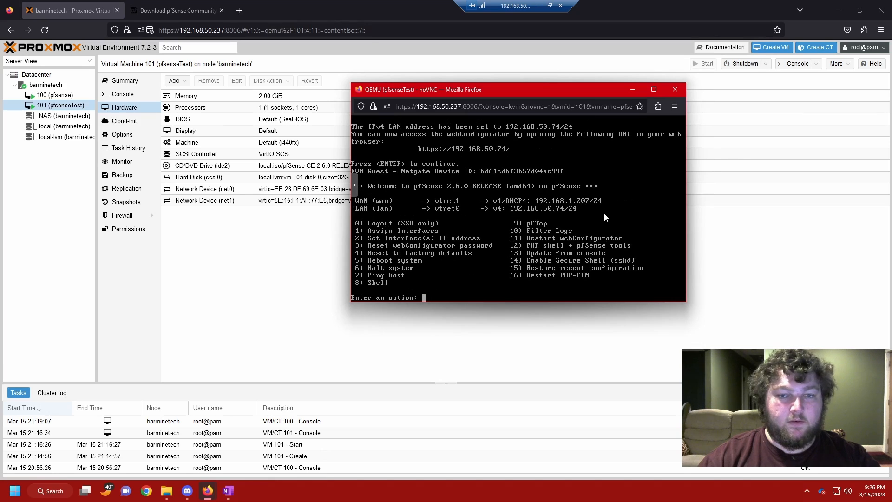
mouse_move(545, 221)
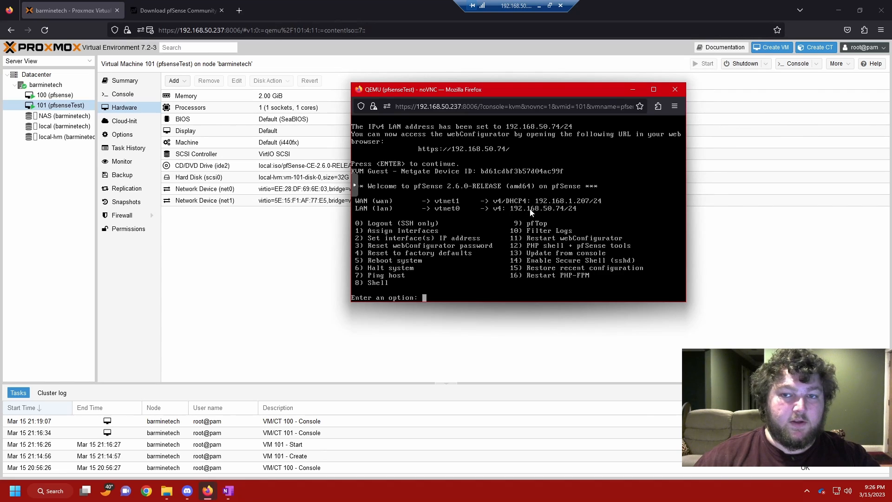
mouse_move(566, 212)
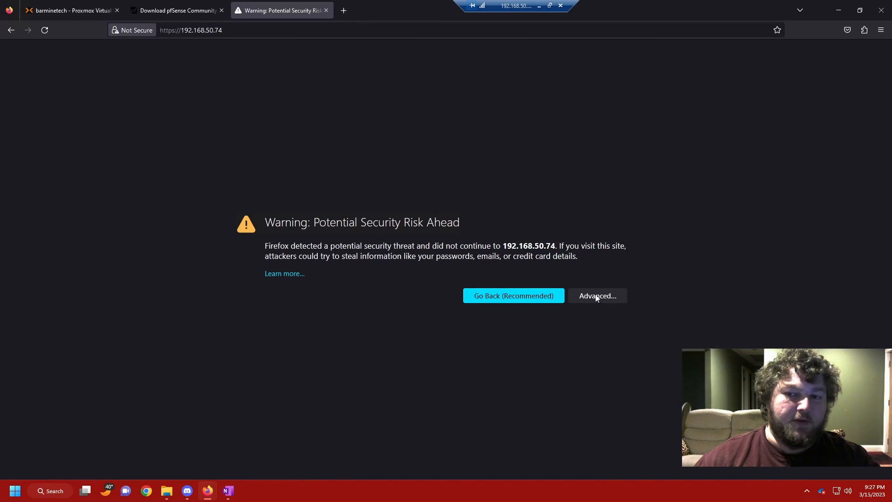
- Accept the self-signed certificate risk for 192.168.50.74 and continue to the site
click(596, 295)
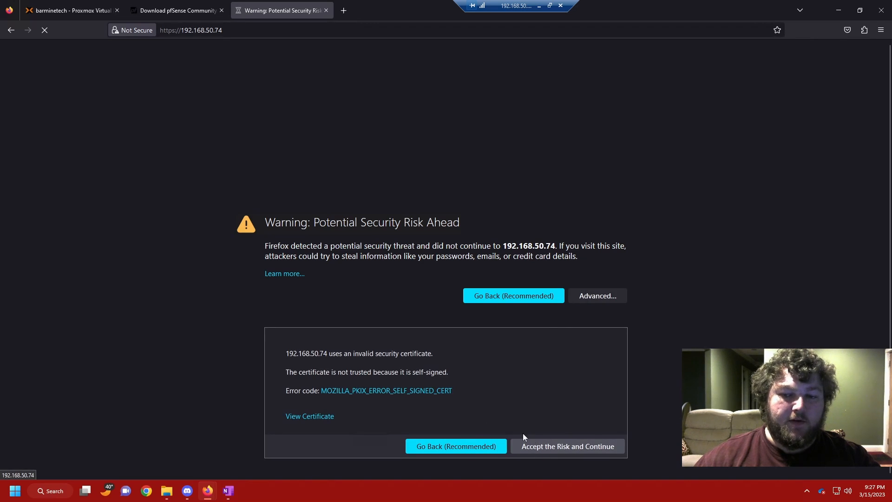
click(566, 446)
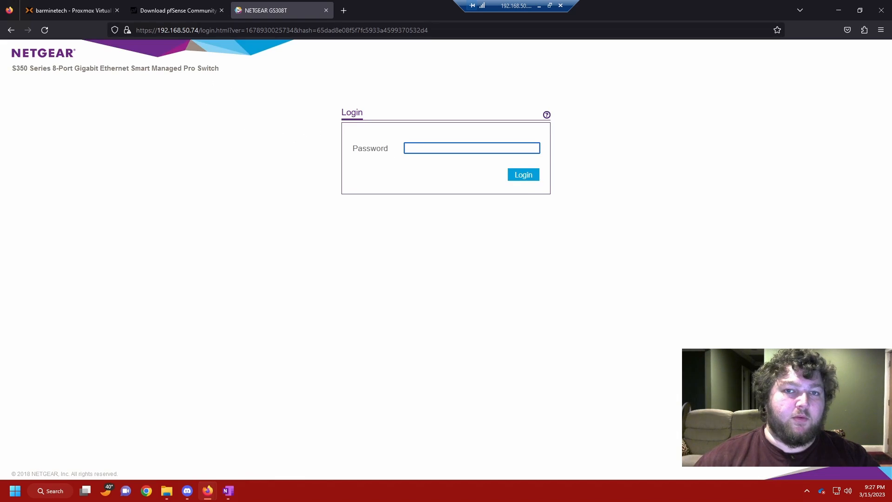
mouse_move(76, 95)
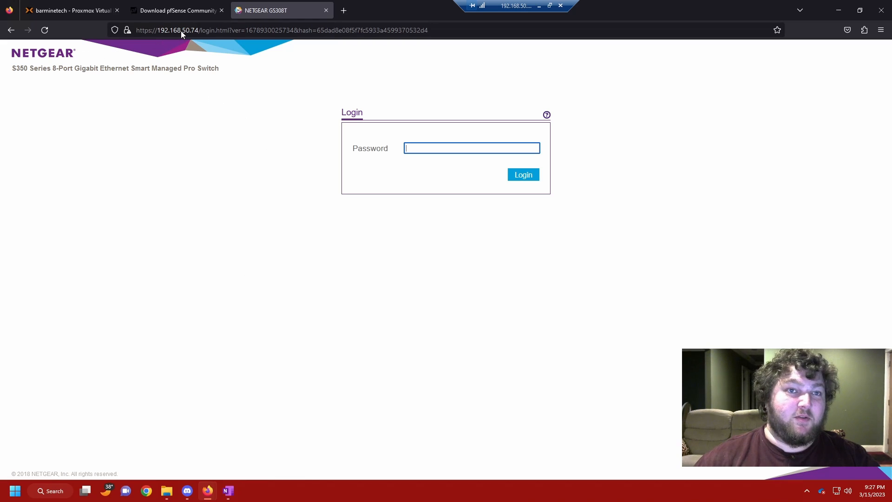
mouse_move(195, 56)
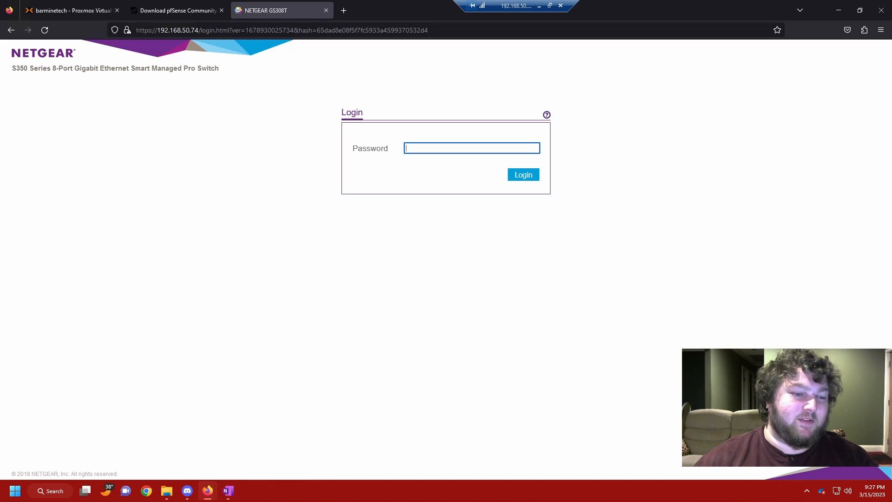
click(262, 10)
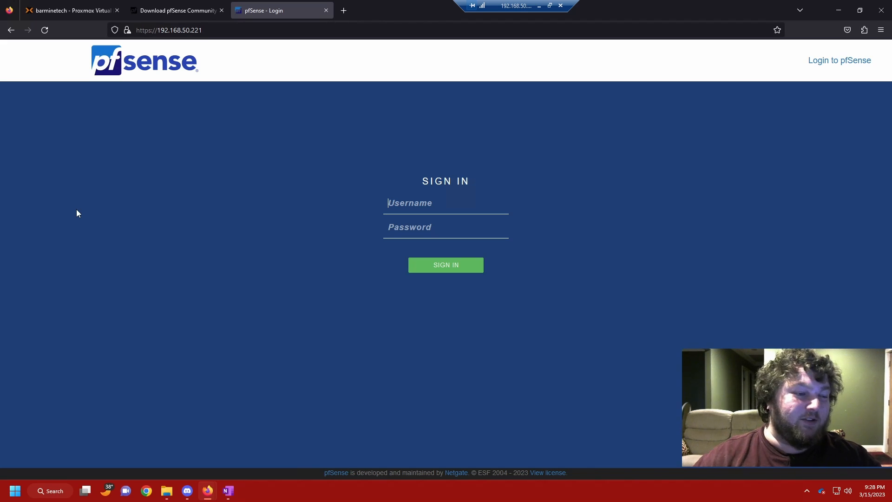
mouse_move(467, 192)
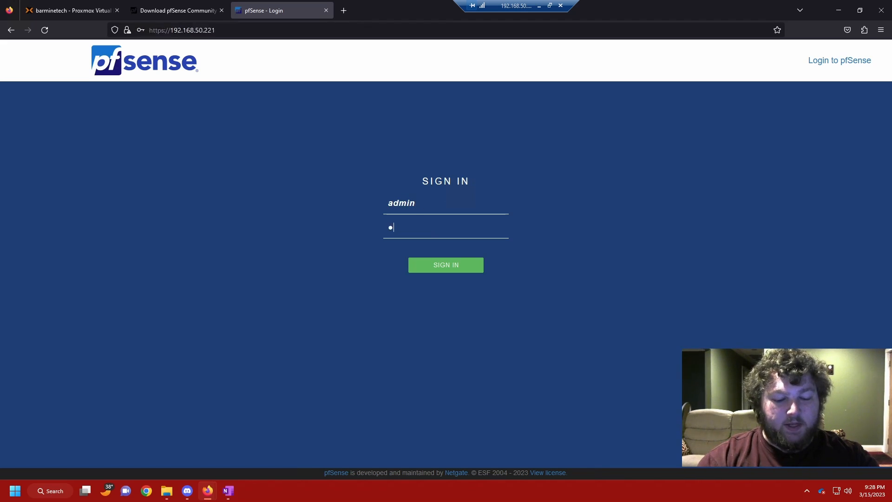
- Sign in as admin, decline saving the login, and start the setup wizard
text(password)
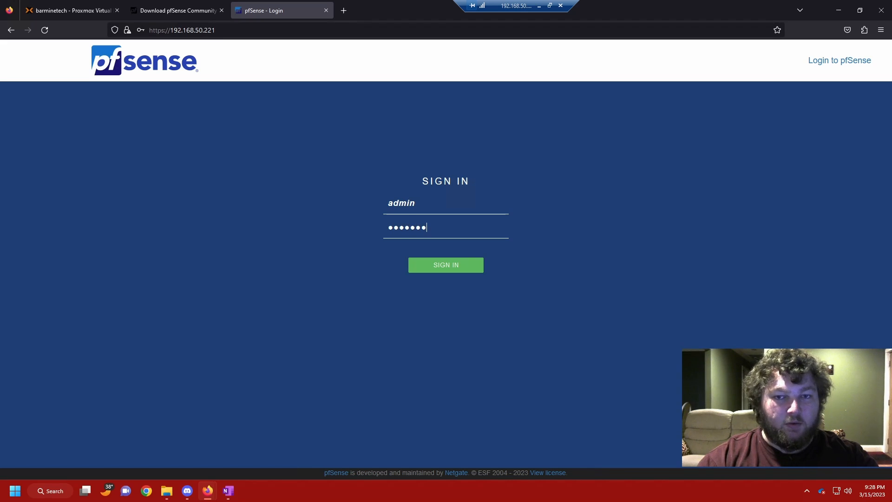
click(446, 264)
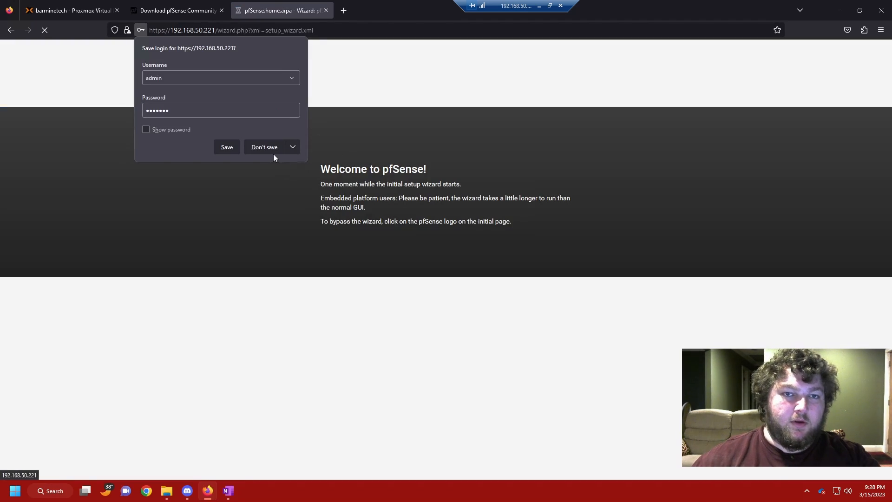
click(264, 147)
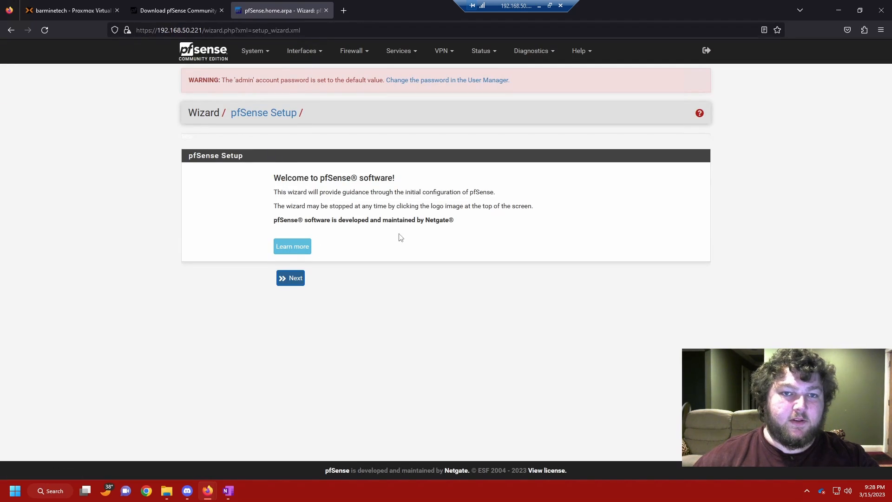
click(290, 278)
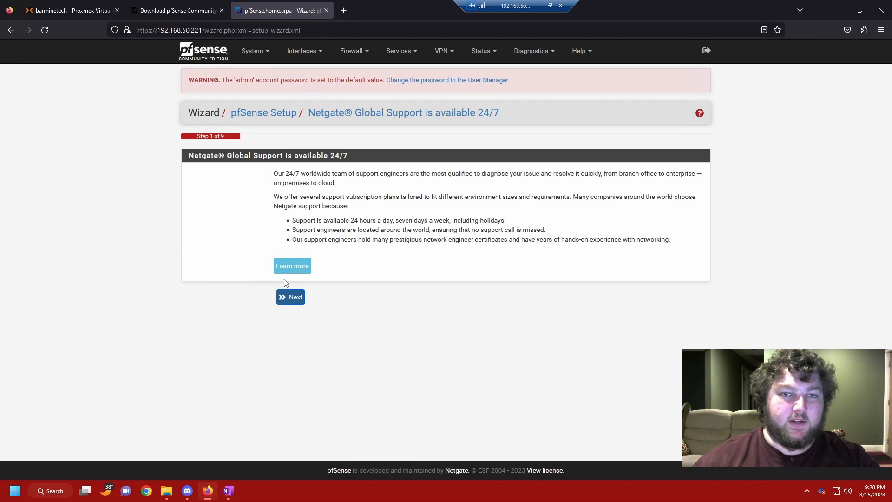
- Skip the Netgate support step and set DNS servers 1.1.1.1 and 8.8.8.8
click(290, 297)
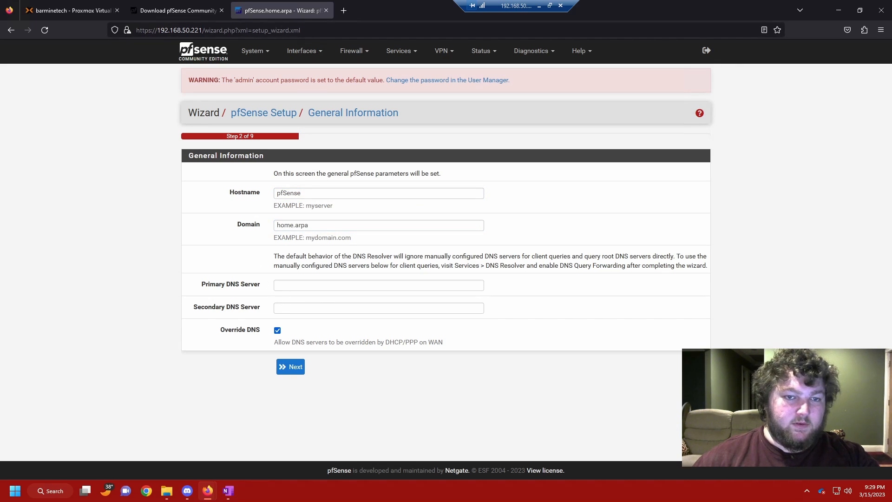
click(378, 284)
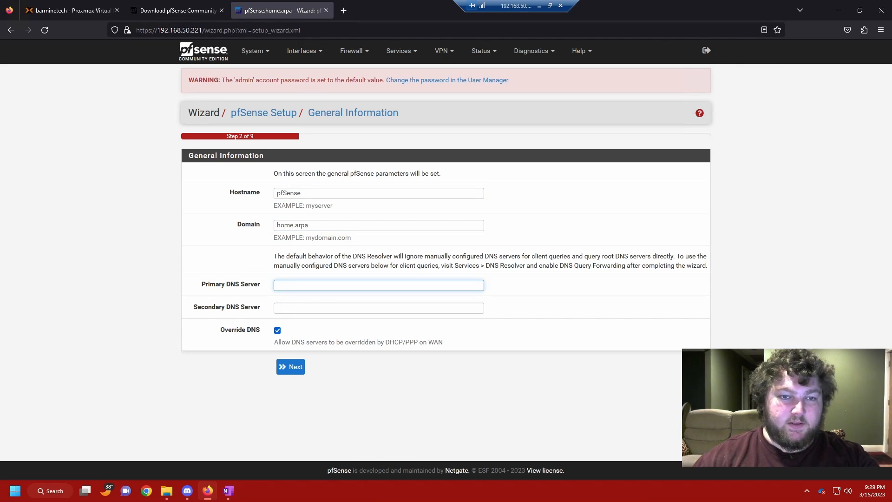
text(1.1.1.1)
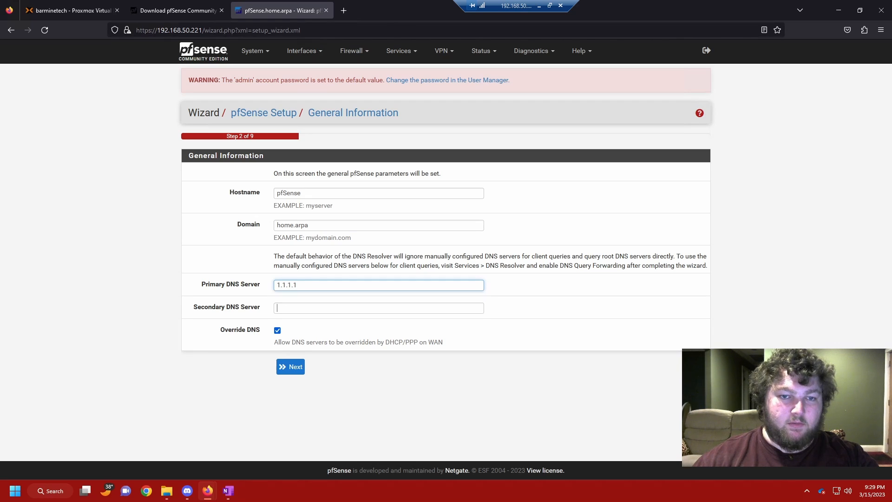
text(8.8.8.8)
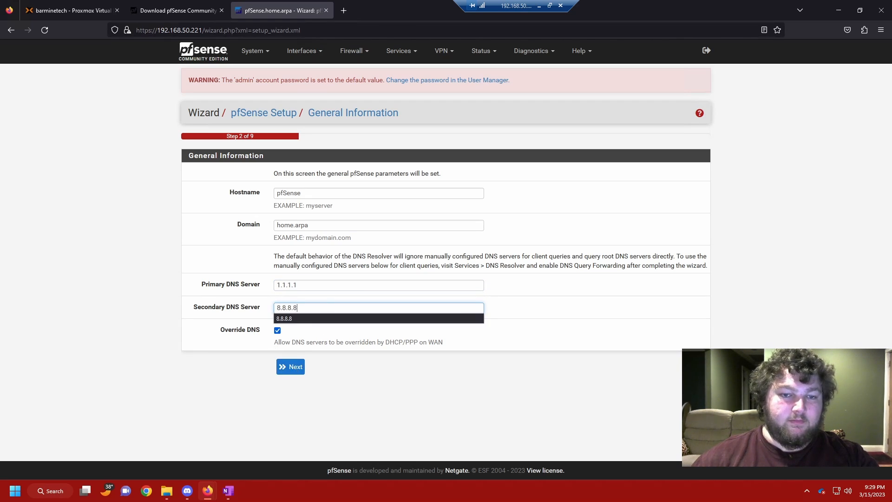
click(290, 367)
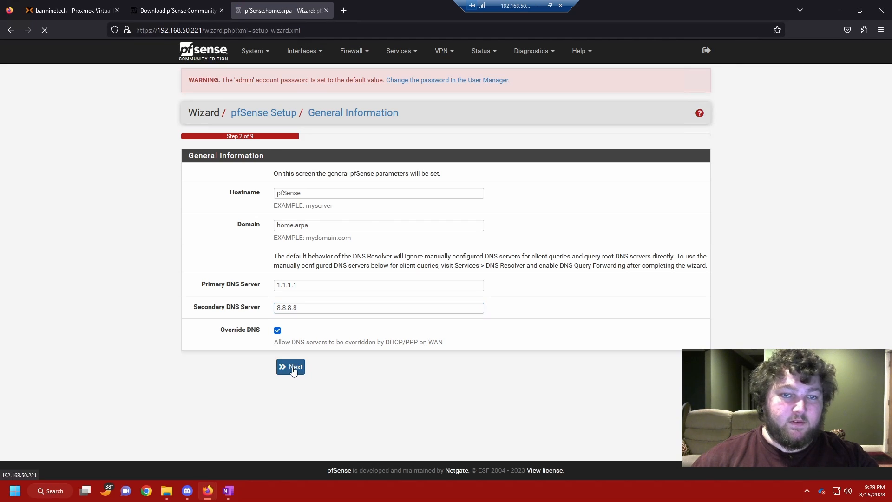
click(290, 367)
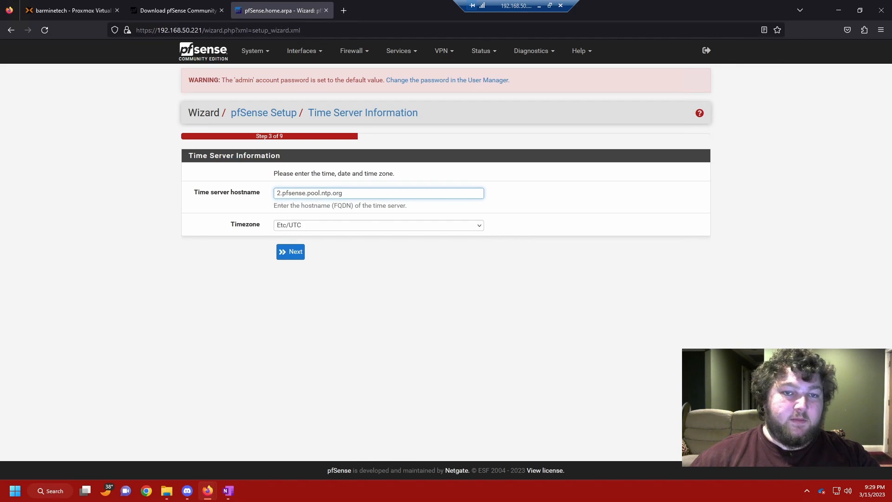
- Choose the Etc/GMT-4 timezone on the Time Server Information step
click(377, 225)
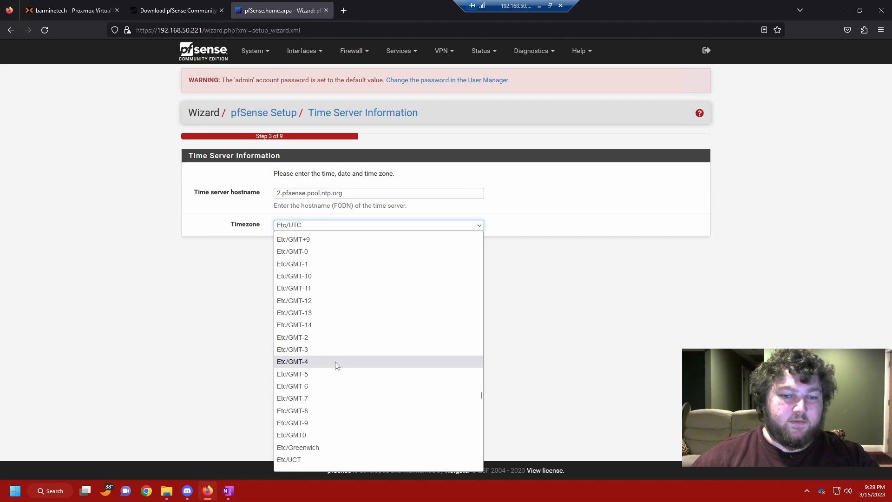
click(292, 361)
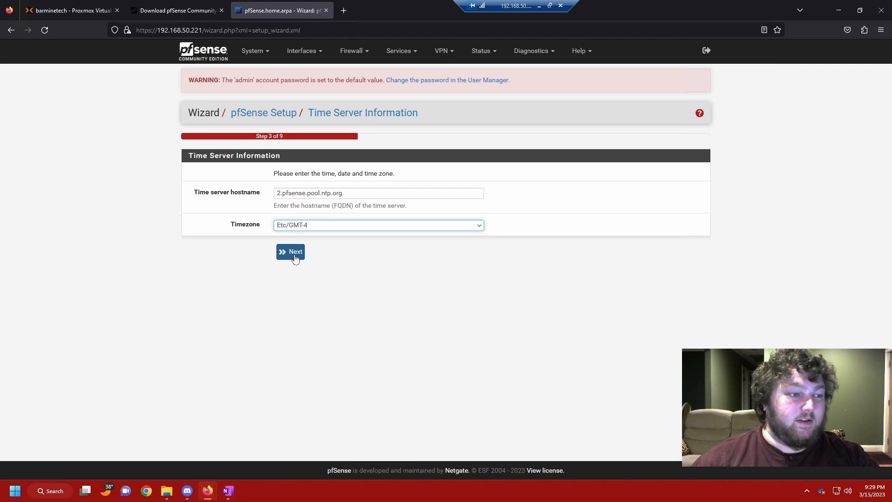
click(290, 252)
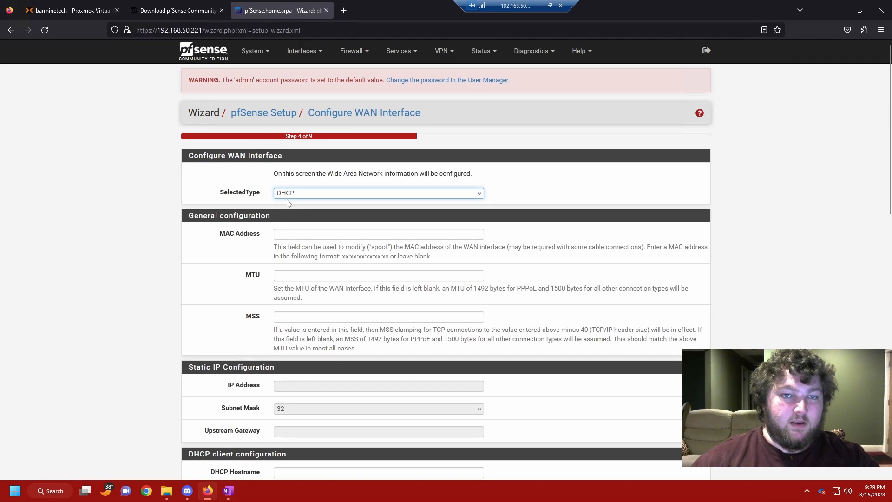
mouse_move(306, 189)
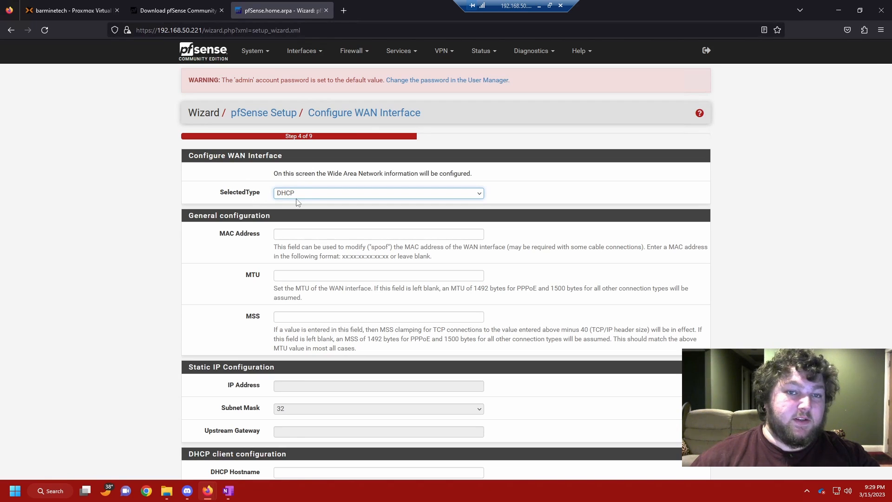
mouse_move(282, 200)
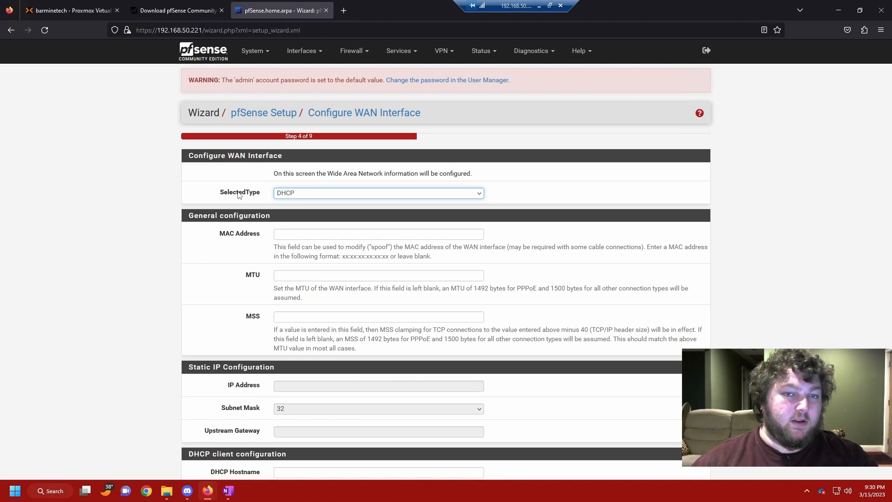
mouse_move(271, 210)
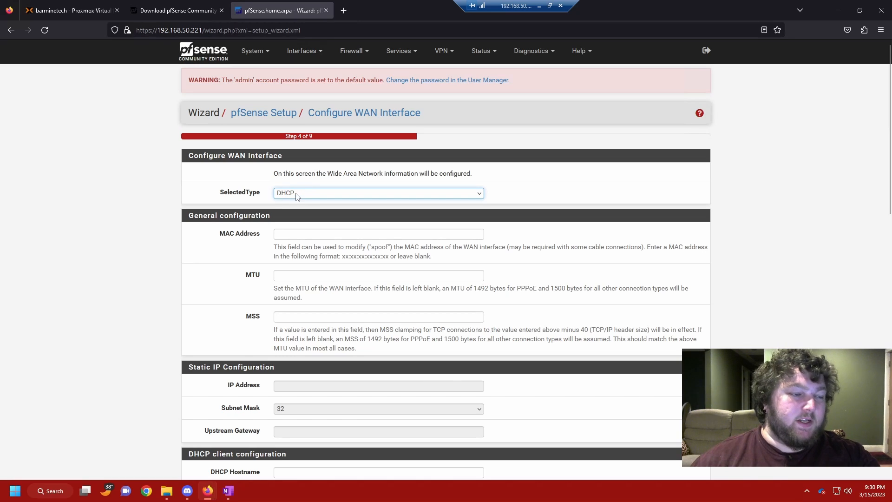
mouse_move(224, 250)
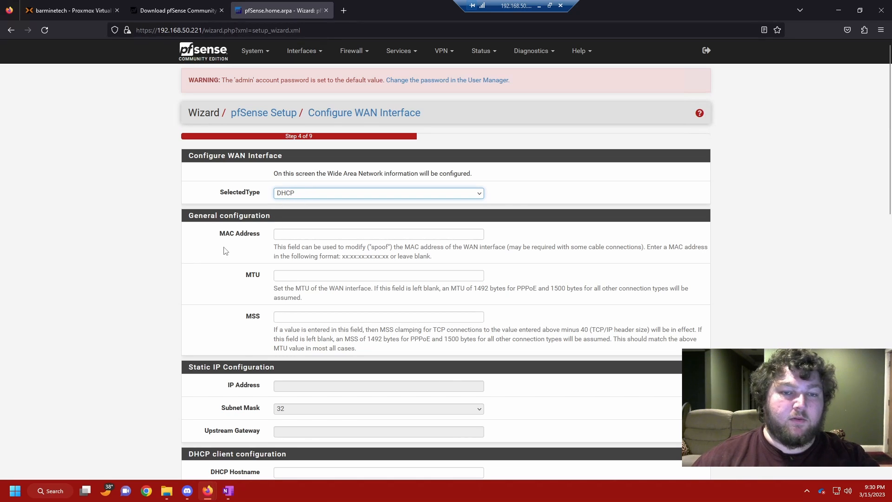
- Accept the default DHCP WAN configuration
scroll(down, 3)
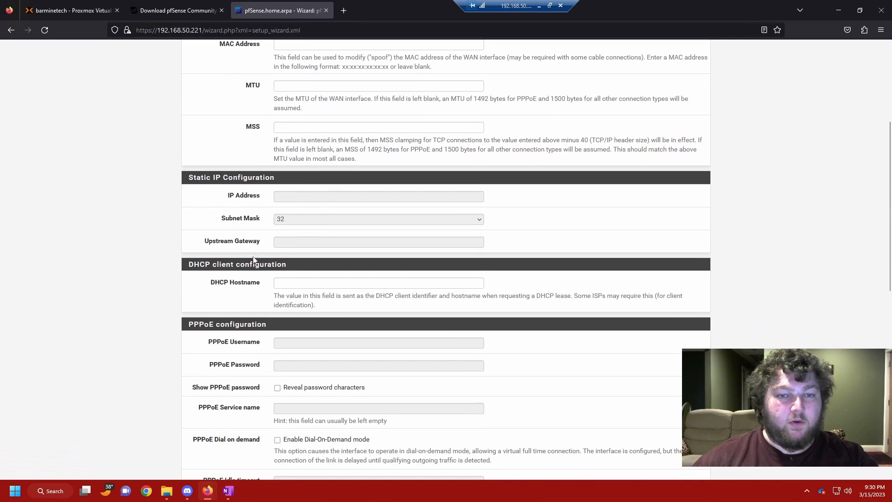
scroll(down, 3)
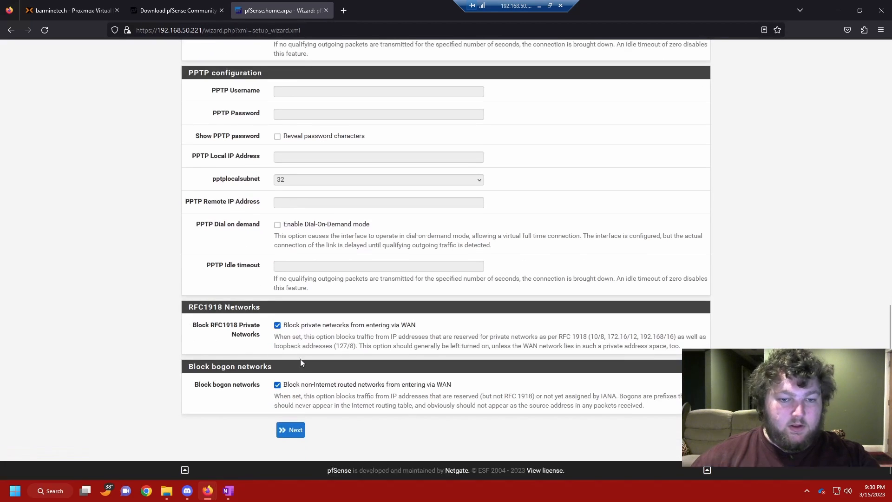
click(290, 429)
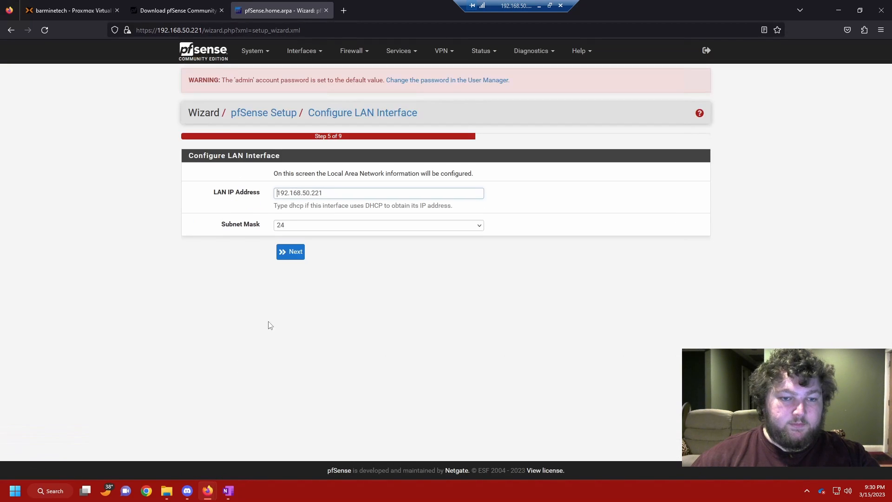
- Keep LAN at 192.168.50.221/24 and enter the new admin WebGUI password twice
click(378, 193)
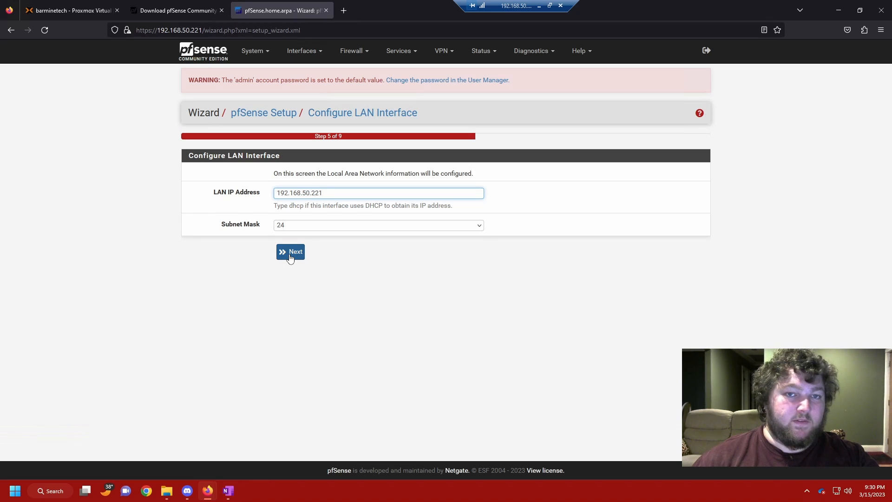
click(290, 251)
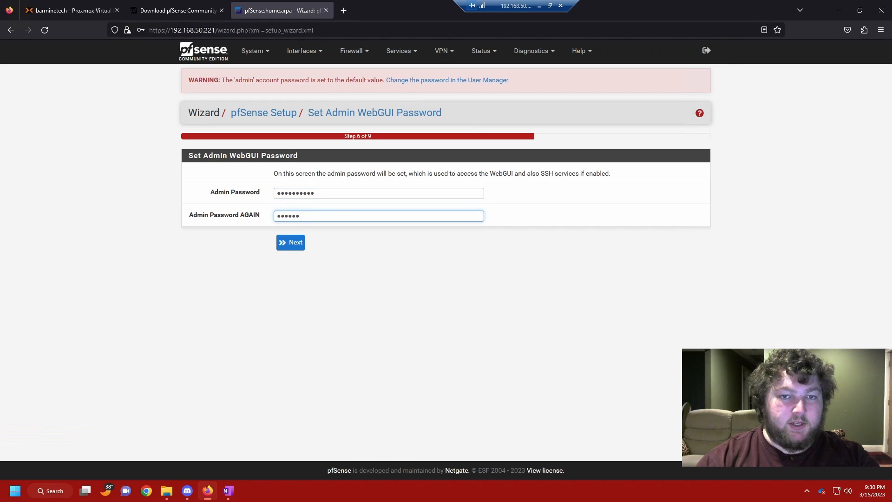
key(Backspace)
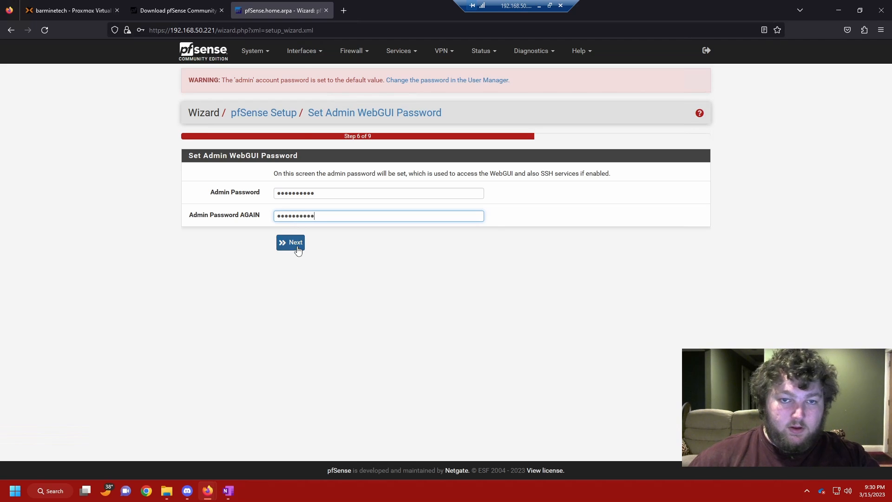
click(290, 241)
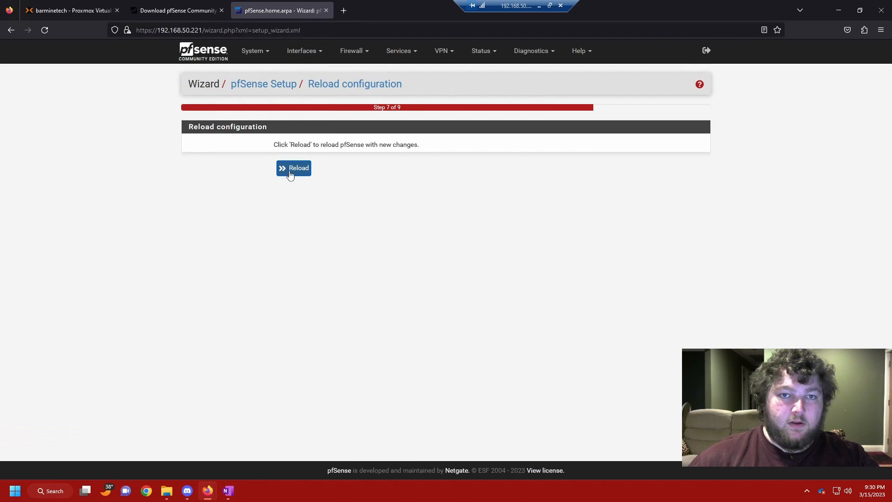
- Reload pfSense with the new settings and finish the wizard
click(294, 168)
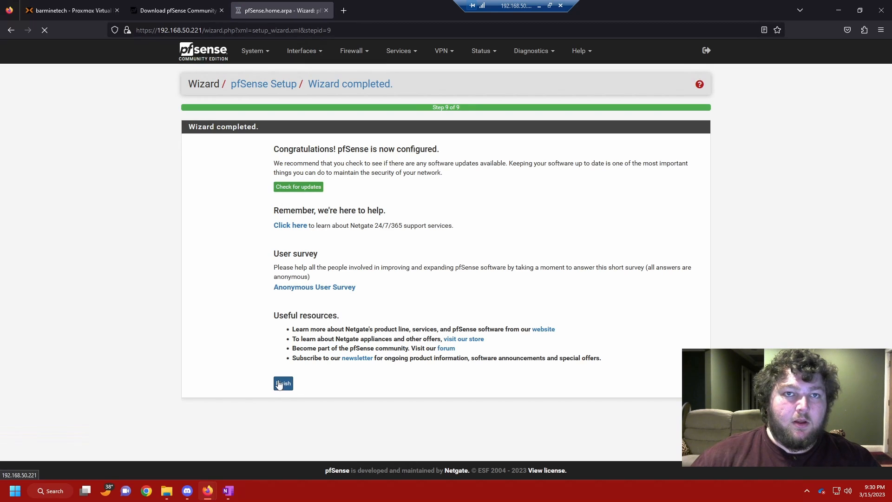
click(283, 383)
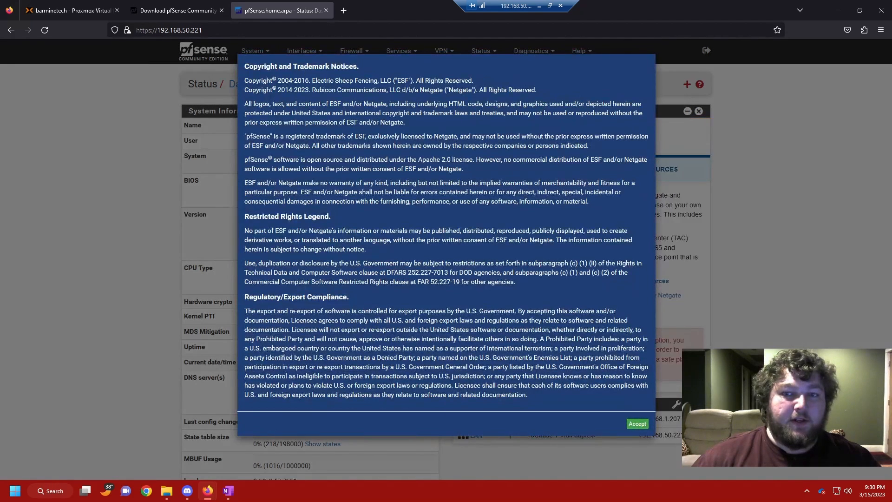
- Accept the Copyright and Trademark Notices and close the survey prompt
click(636, 424)
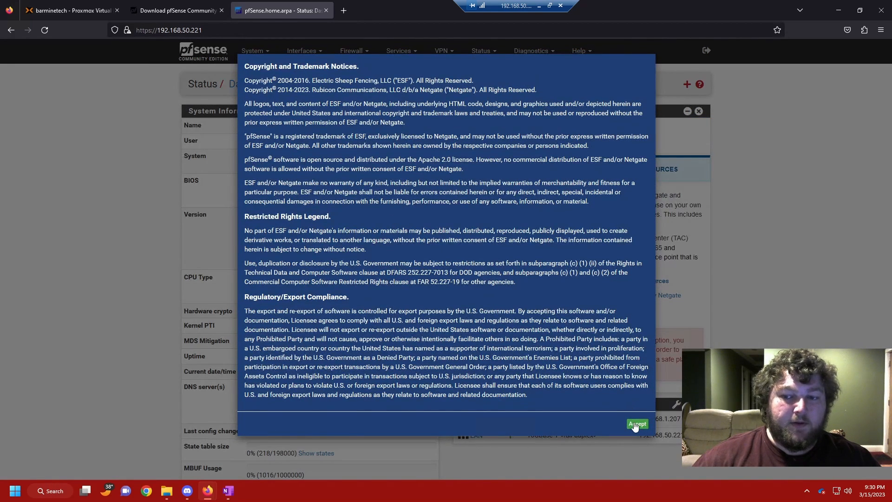
click(637, 424)
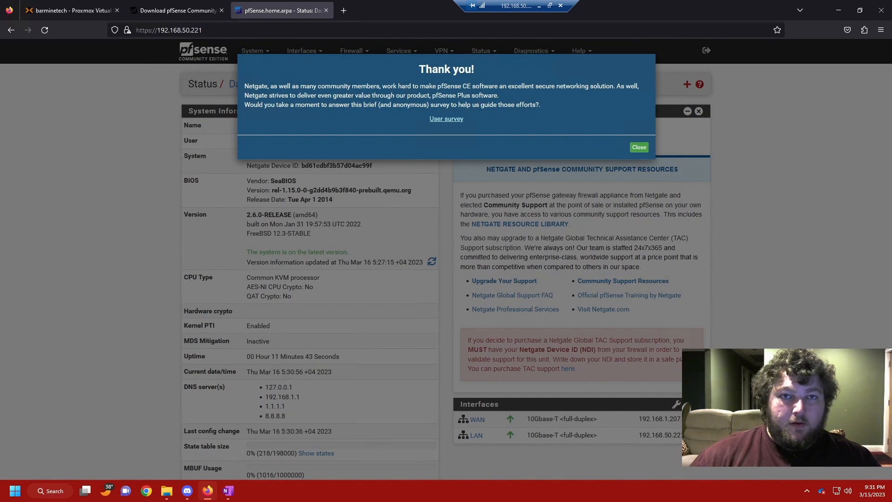
click(638, 146)
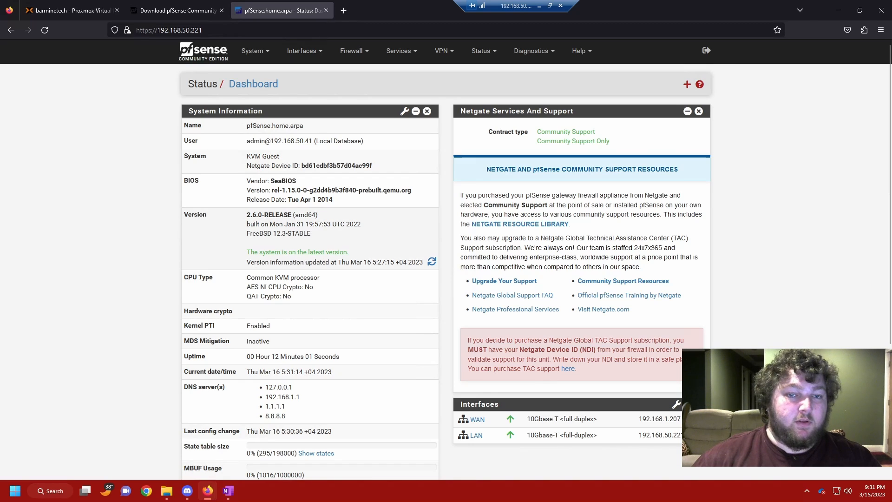
mouse_move(384, 282)
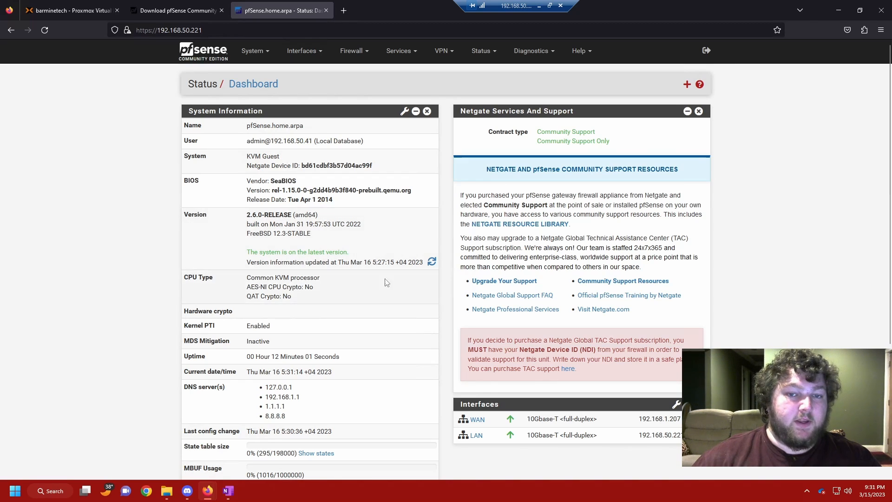
scroll(down, 3)
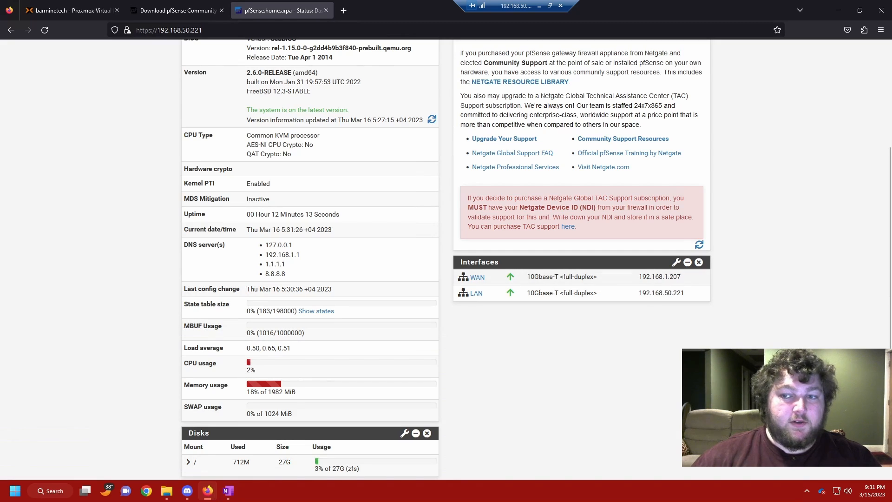
mouse_move(265, 259)
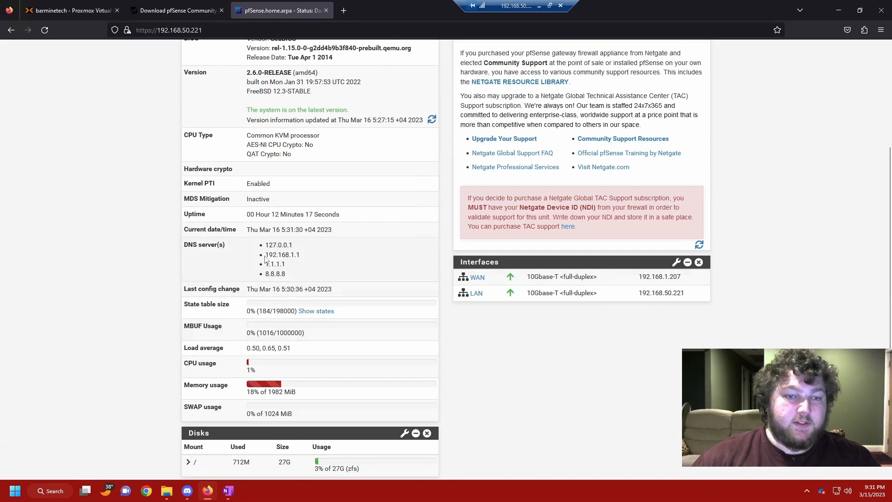
scroll(down, 3)
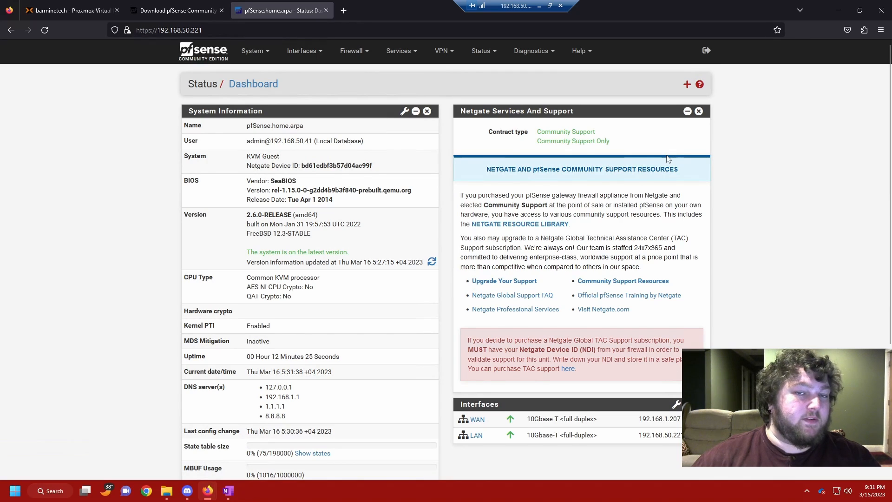
mouse_move(439, 131)
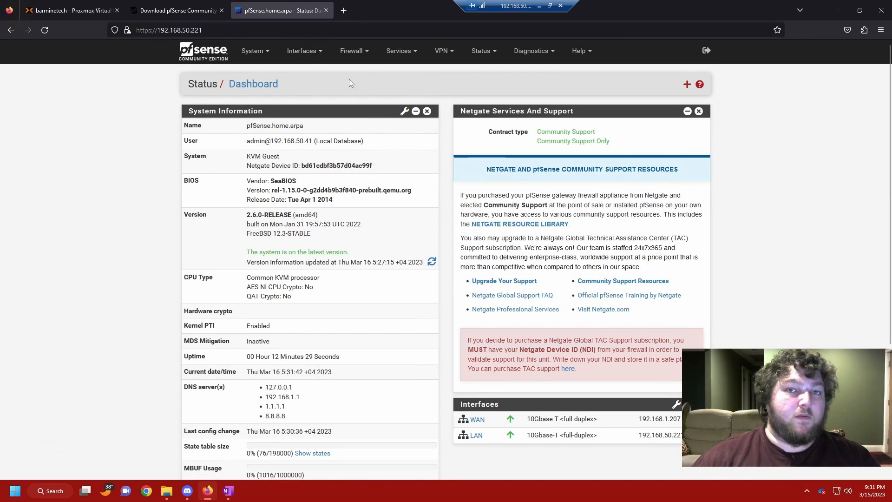
mouse_move(463, 63)
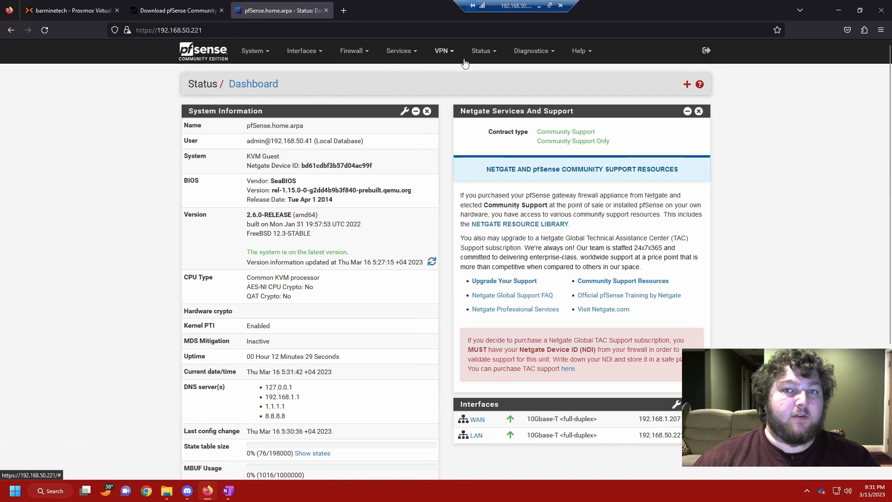